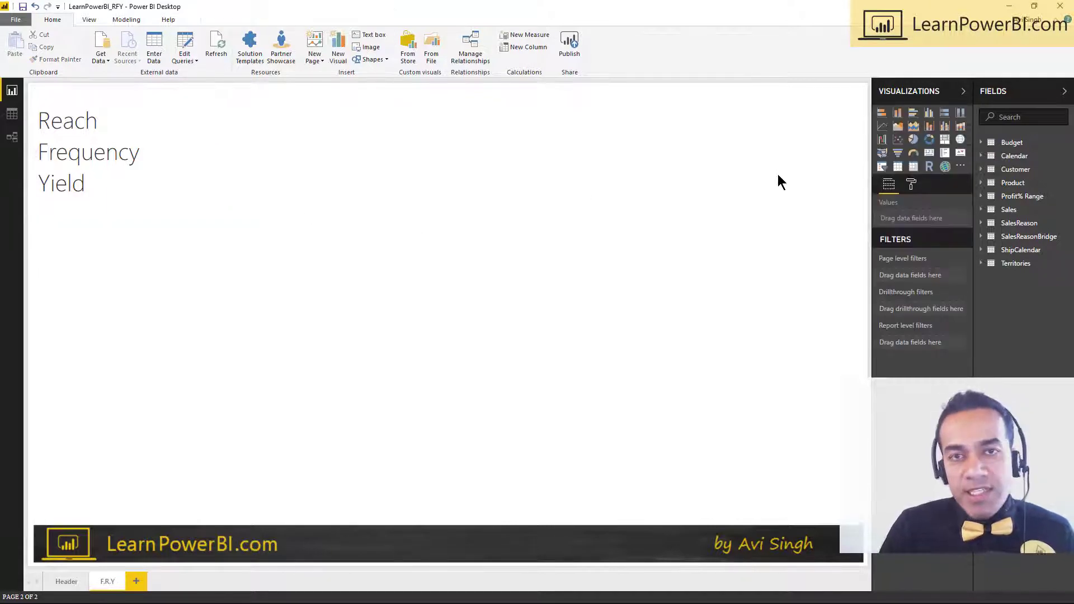
{"action": "mouse_move", "coordinate": [219, 157]}
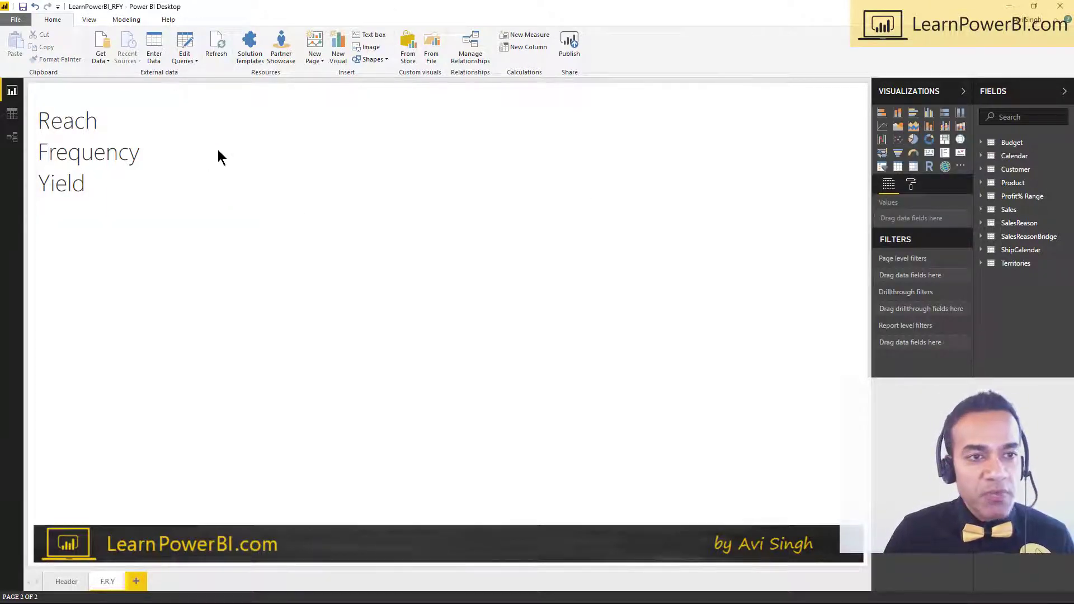
Create the measure Reach = DISTINCTCOUNT(Sales[CustomerKey]).
{"action": "left_click", "coordinate": [127, 19]}
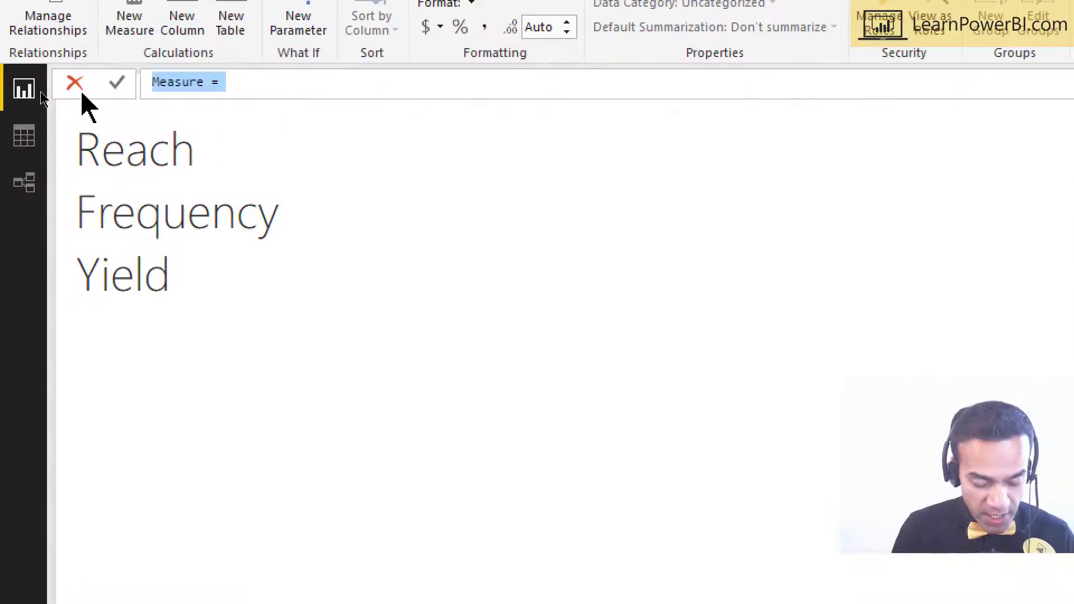
{"action": "type", "text": "Reach"}
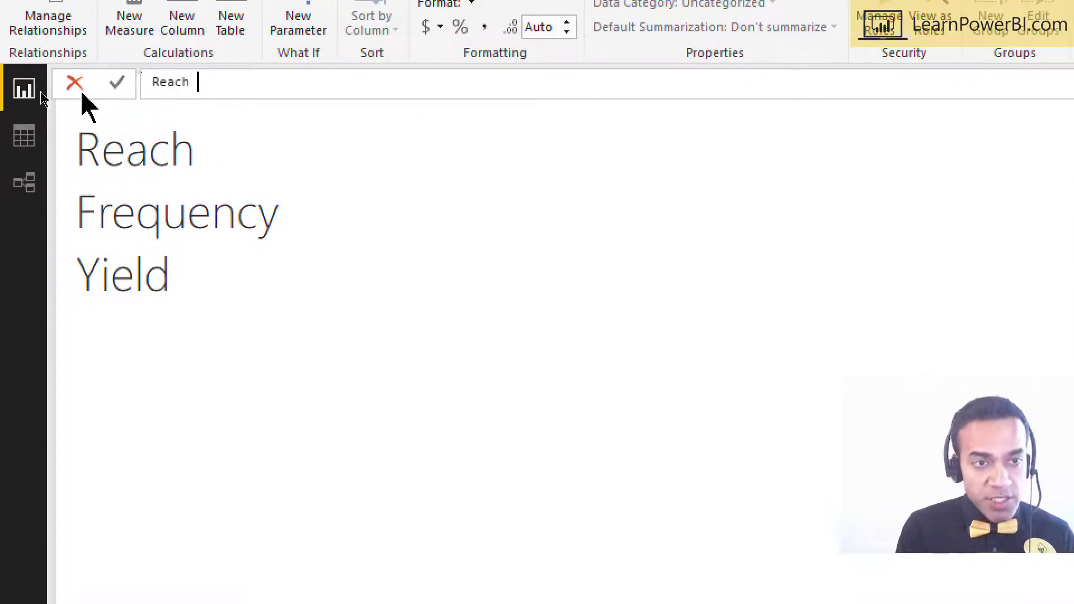
{"action": "type", "text": "= DISTI"}
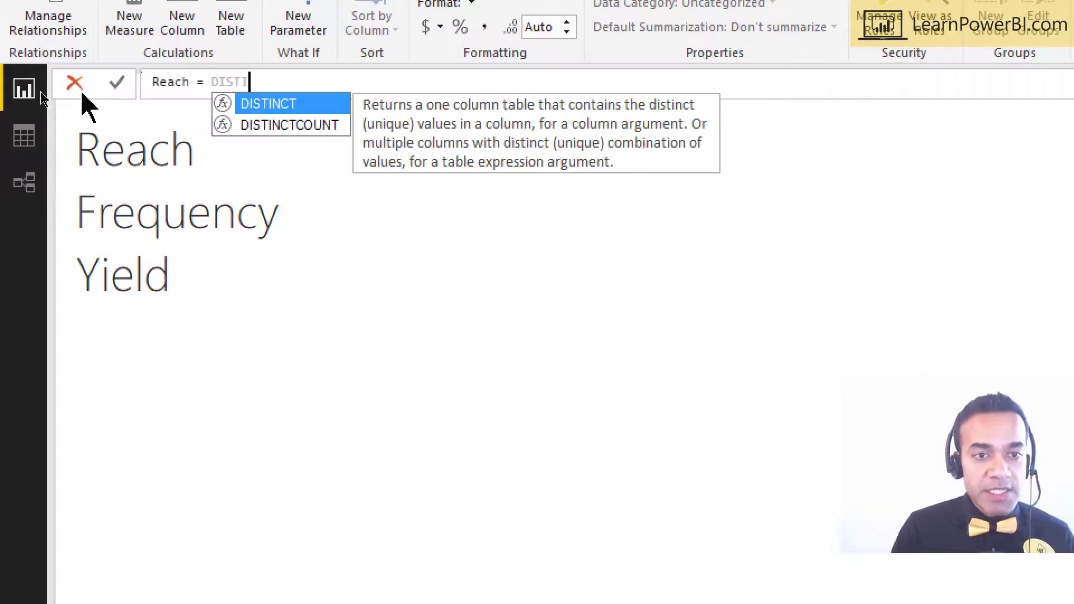
{"action": "type", "text": "DISTINCTCOUNT("}
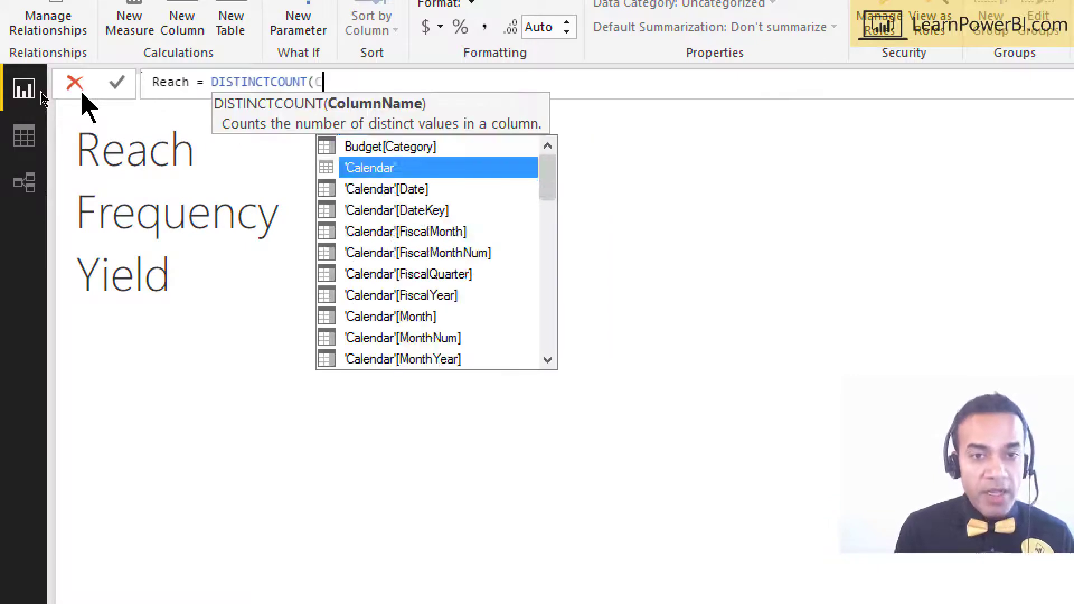
{"action": "type", "text": "CustomerKey]"}
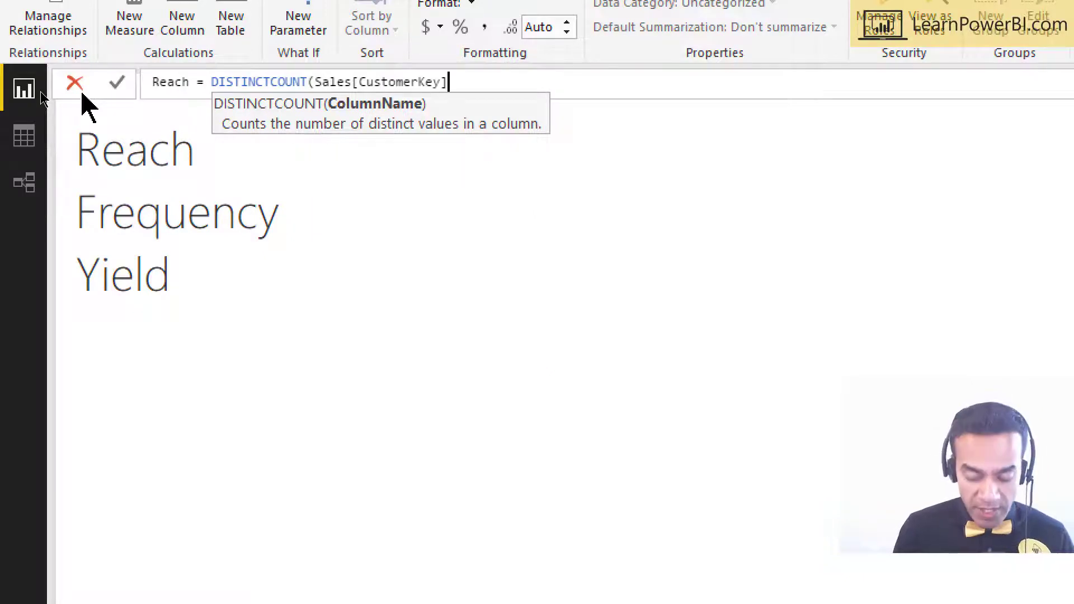
{"action": "type", "text": ")"}
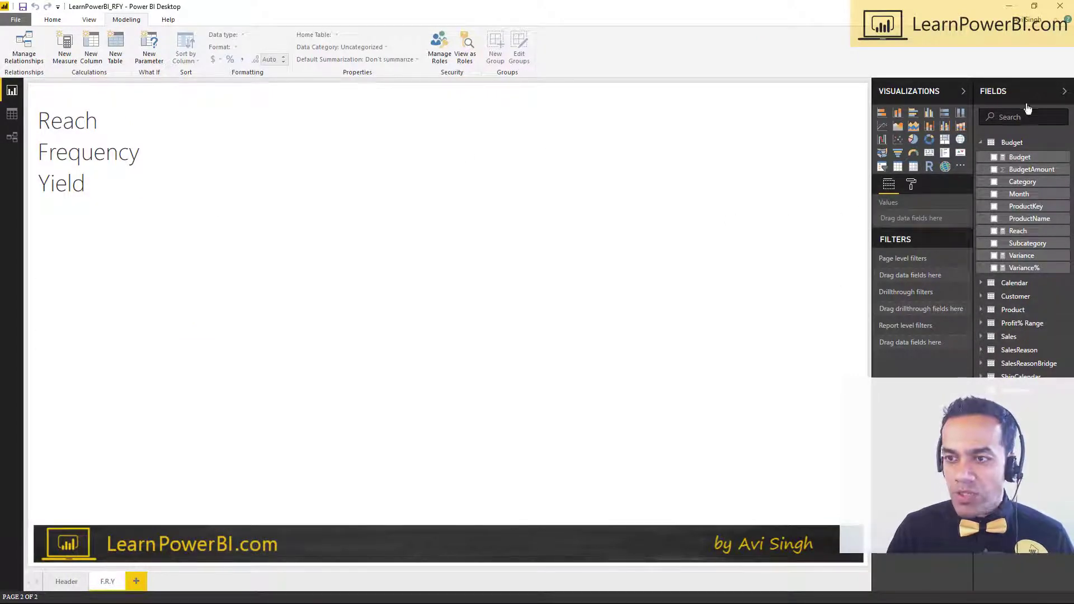
{"action": "type", "text": "reach"}
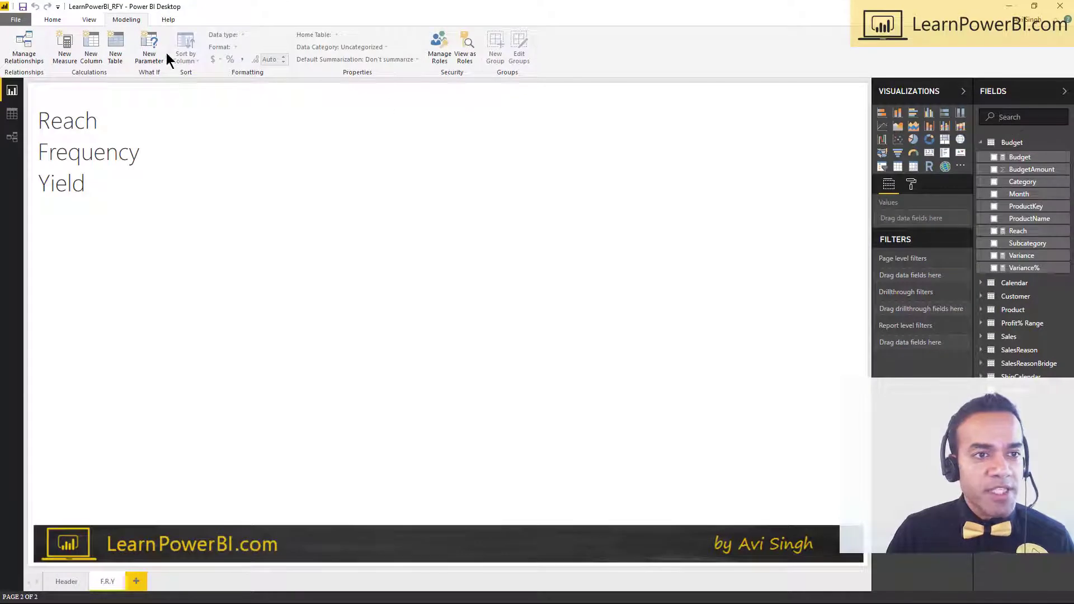
Add an empty table named Formulas via Enter Data and load it.
{"action": "left_click", "coordinate": [53, 19]}
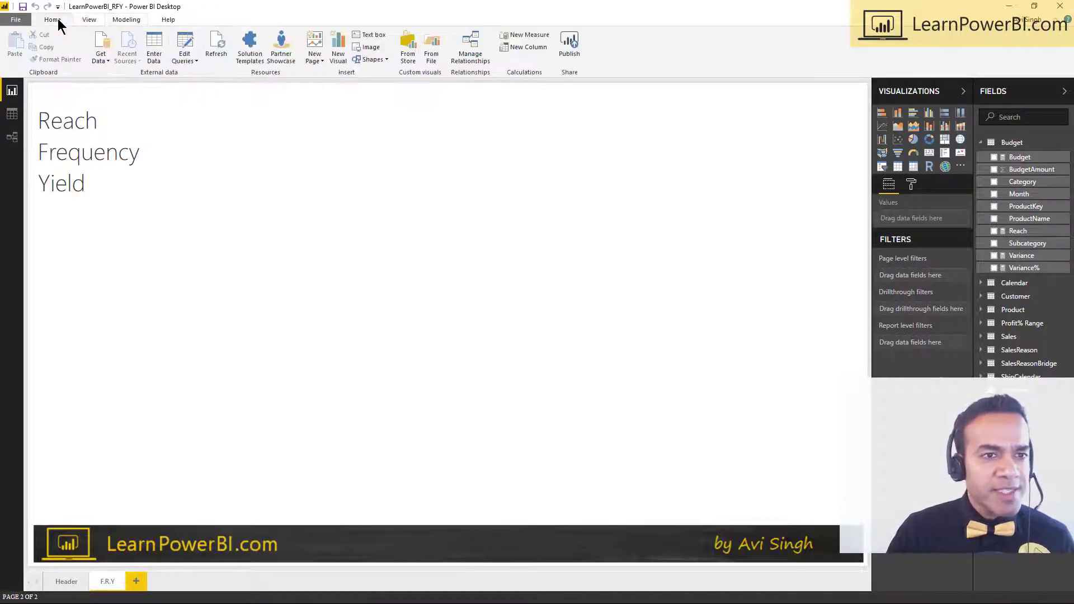
{"action": "mouse_move", "coordinate": [267, 225]}
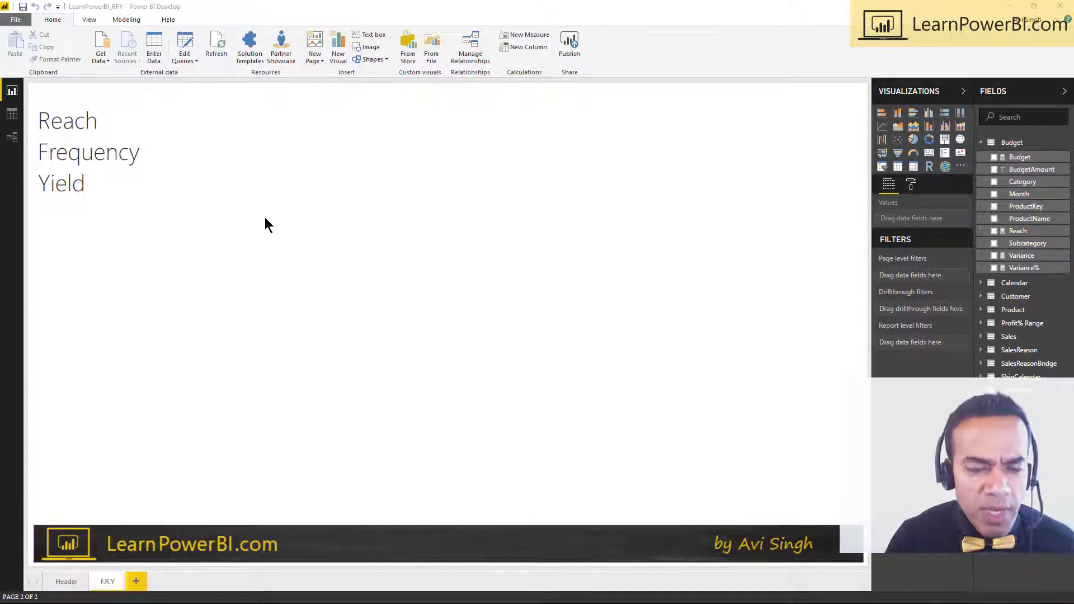
{"action": "left_click", "coordinate": [153, 48]}
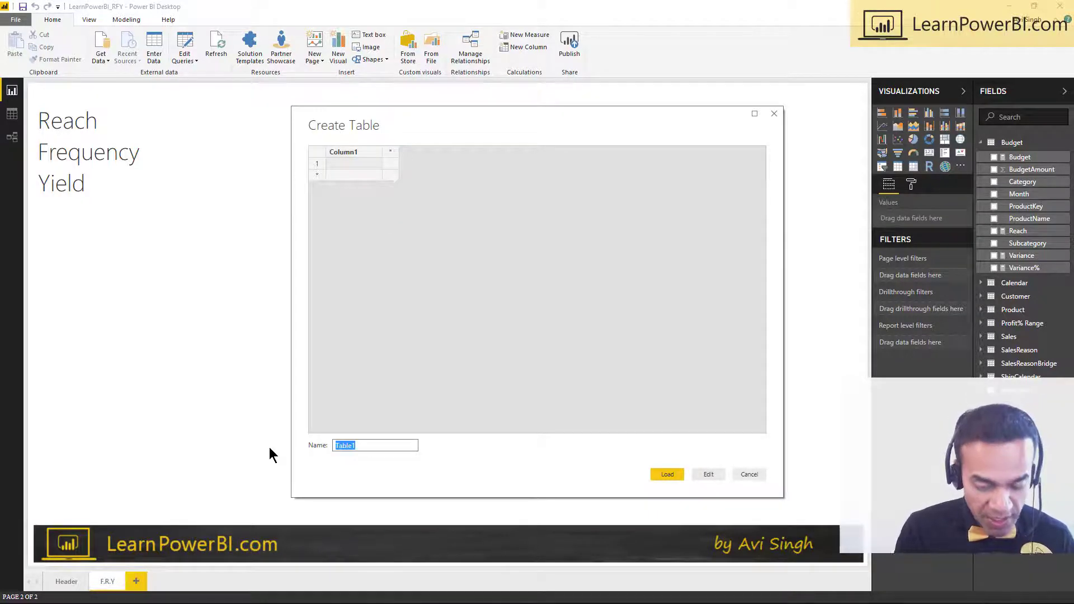
{"action": "type", "text": "Formulas"}
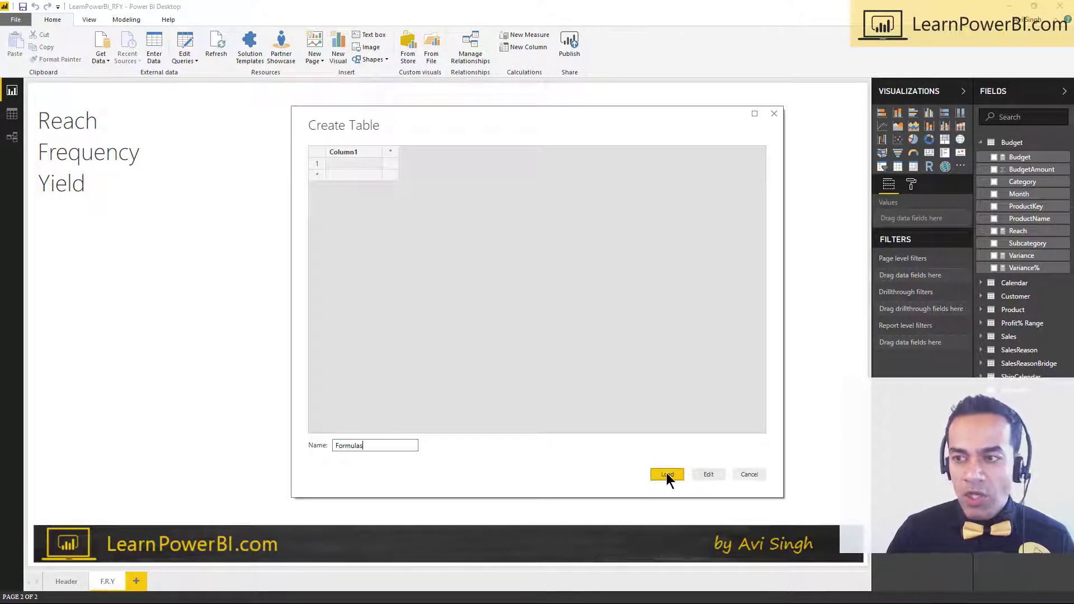
{"action": "left_click", "coordinate": [665, 475]}
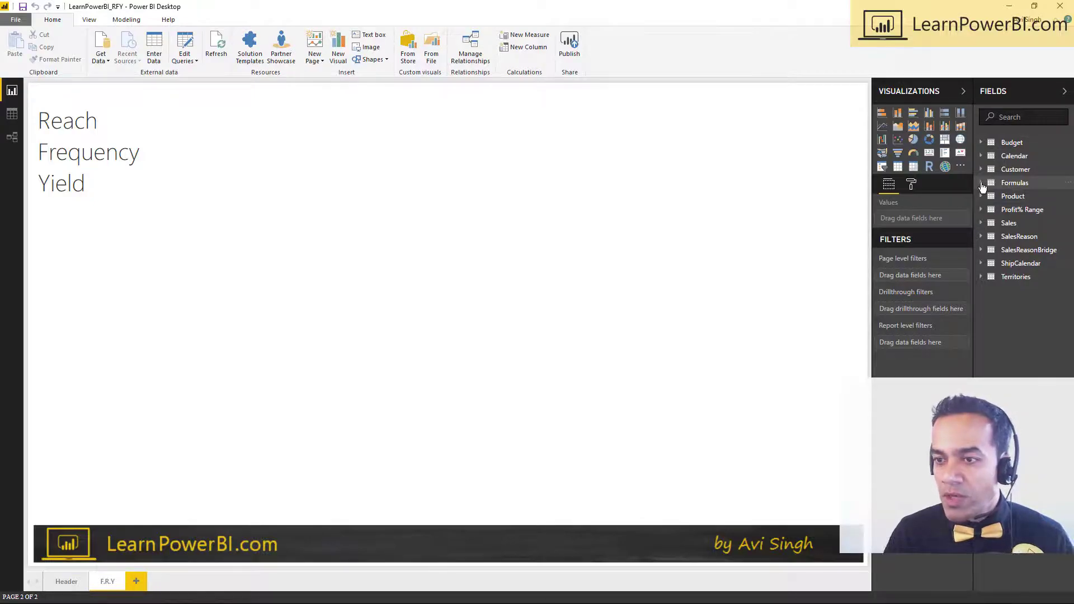
Expand the Formulas table and bring up the options for its Column1.
{"action": "left_click", "coordinate": [981, 182]}
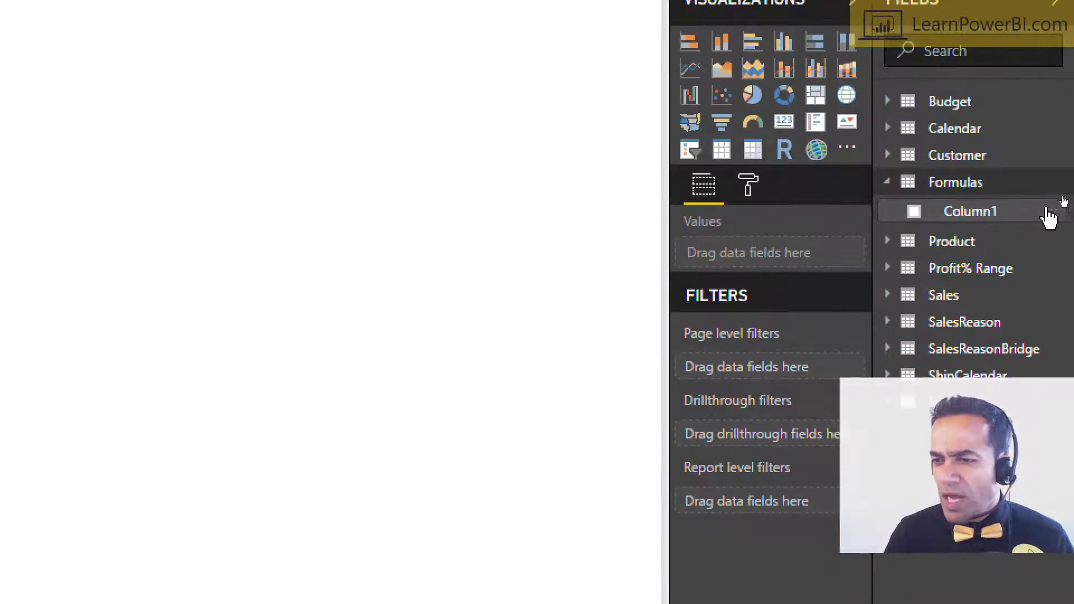
{"action": "right_click", "coordinate": [970, 211]}
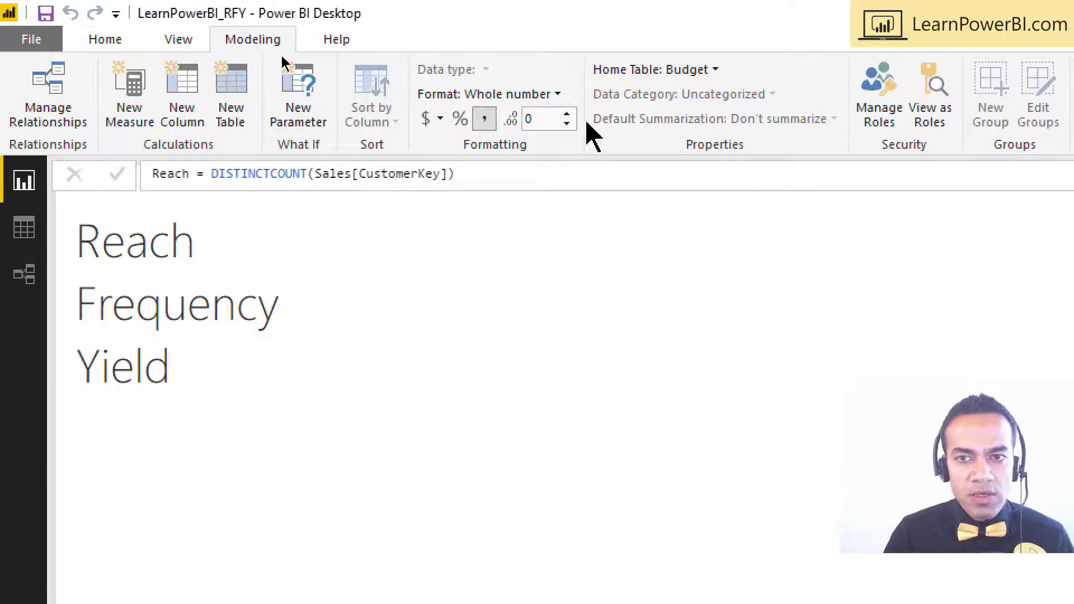
Set Formulas as the home table of the Reach measure.
{"action": "left_click", "coordinate": [652, 69]}
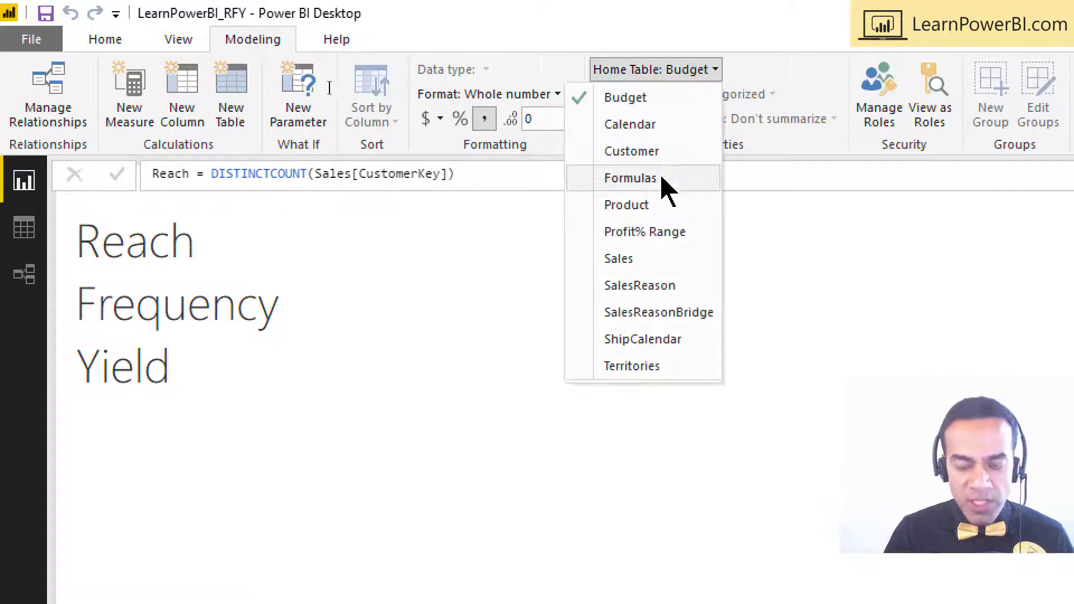
{"action": "left_click", "coordinate": [629, 177]}
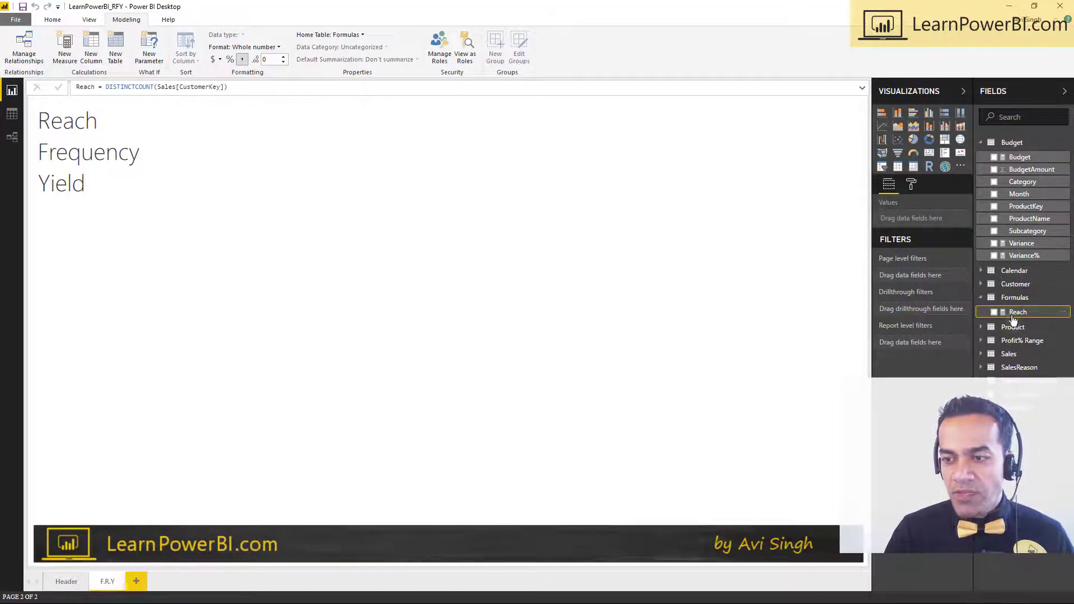
Show Reach (17,918) on the page as a multi-row card.
{"action": "left_click", "coordinate": [993, 312]}
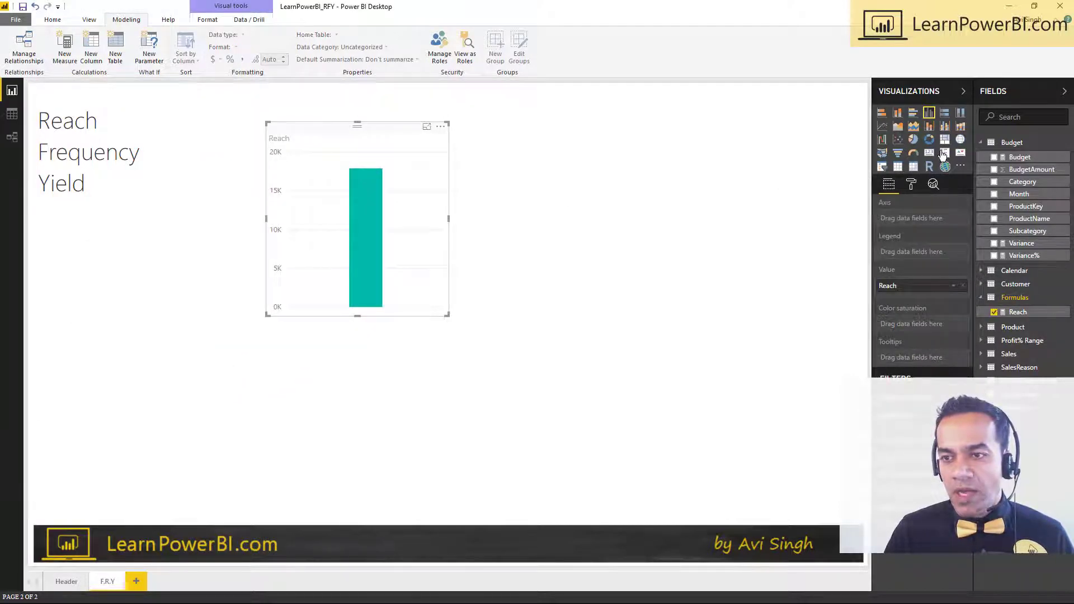
{"action": "left_click", "coordinate": [943, 152]}
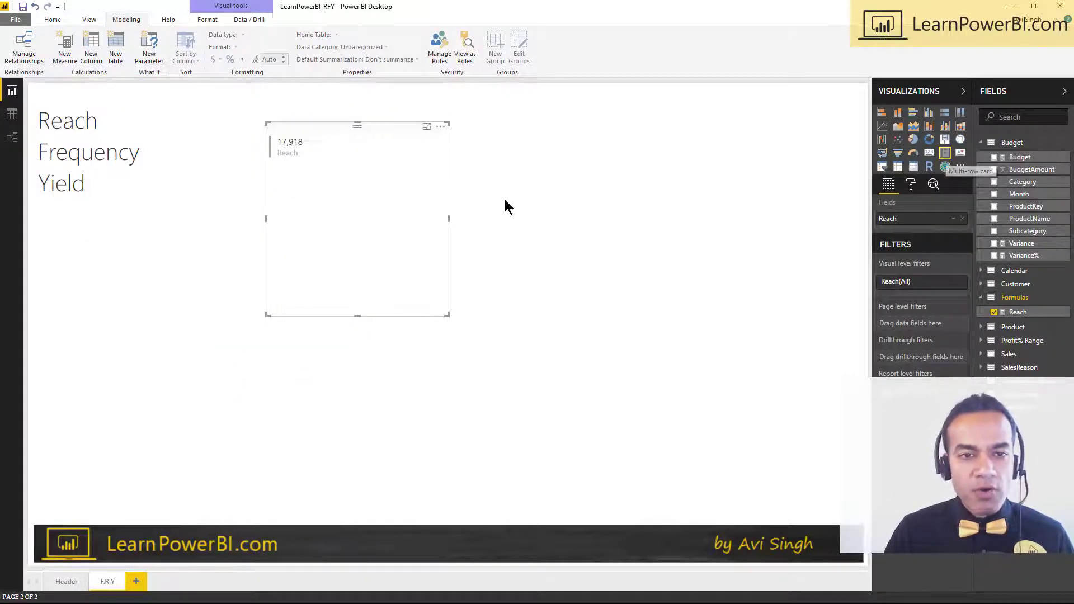
{"action": "left_click", "coordinate": [910, 183]}
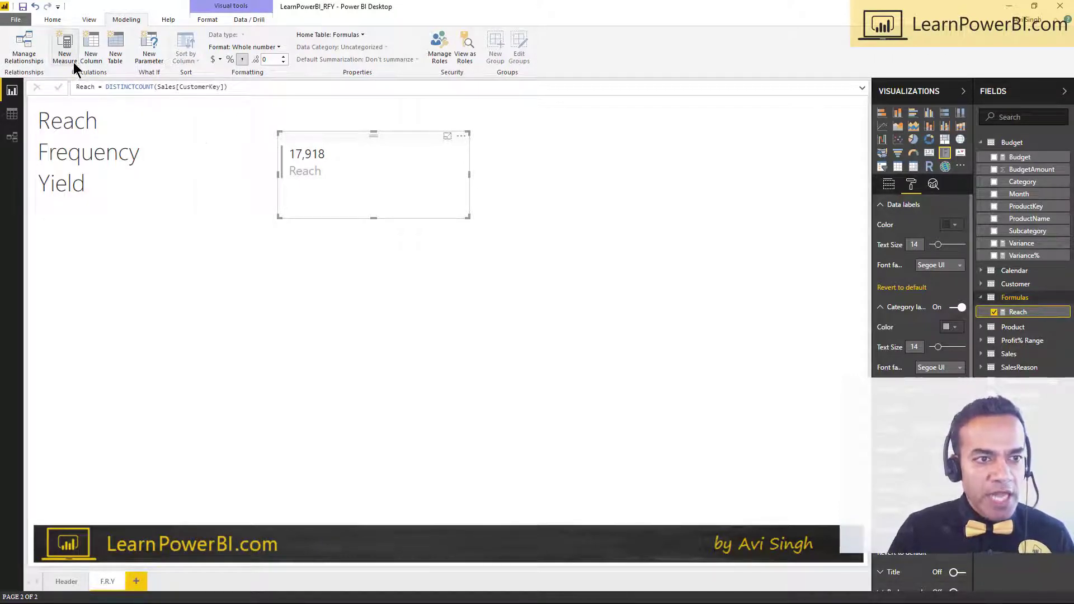
Create the measure Sales Order Count = DISTINCTCOUNT(Sales[SalesOrderKey]).
{"action": "left_click", "coordinate": [64, 48]}
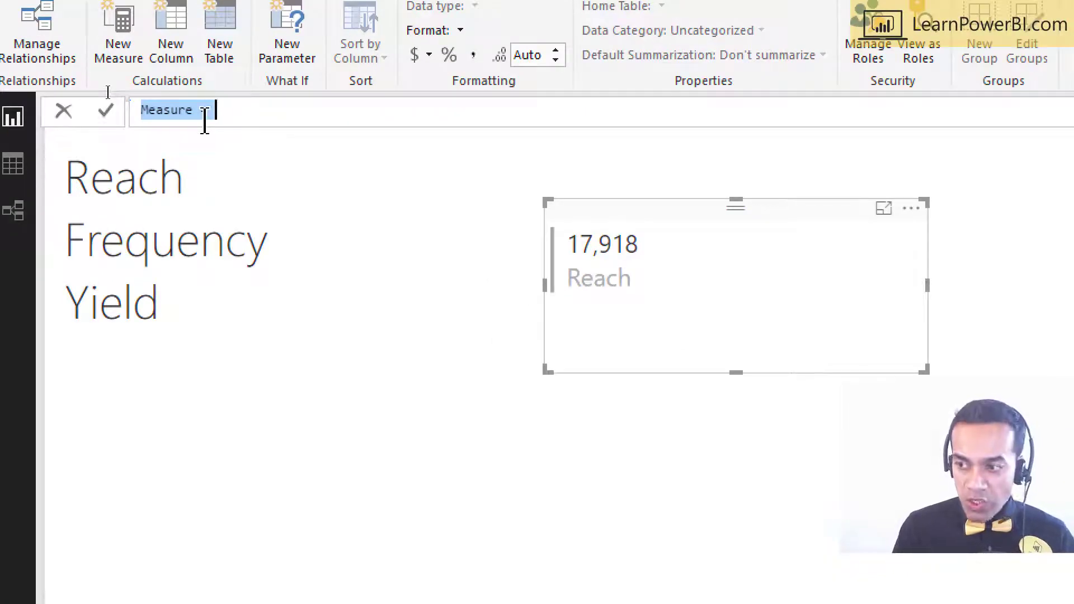
{"action": "type", "text": "Sales Order Count"}
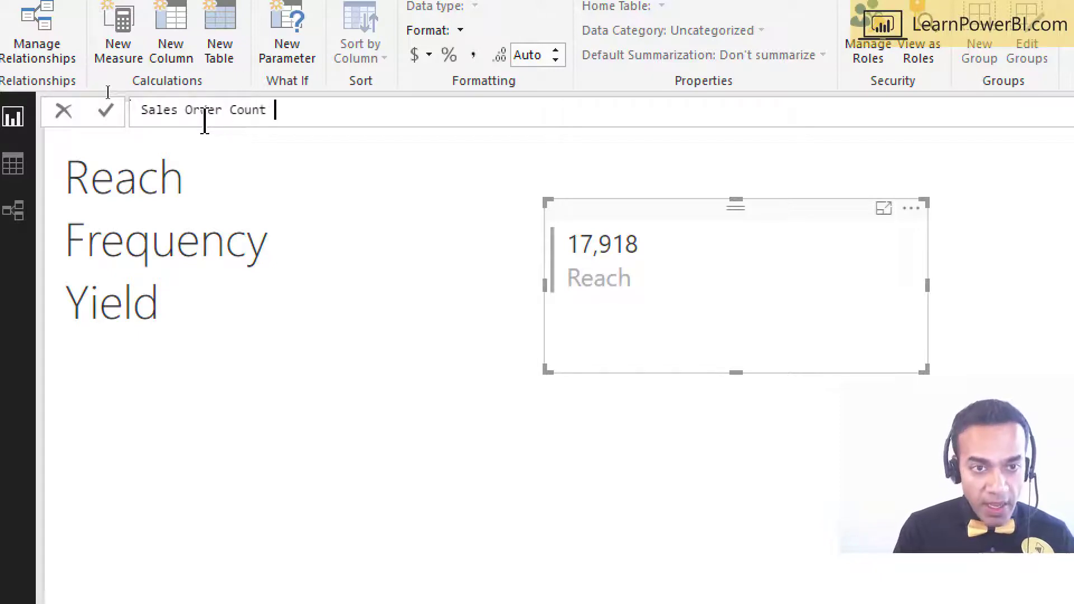
{"action": "type", "text": "= DISTINCTCOUNT("}
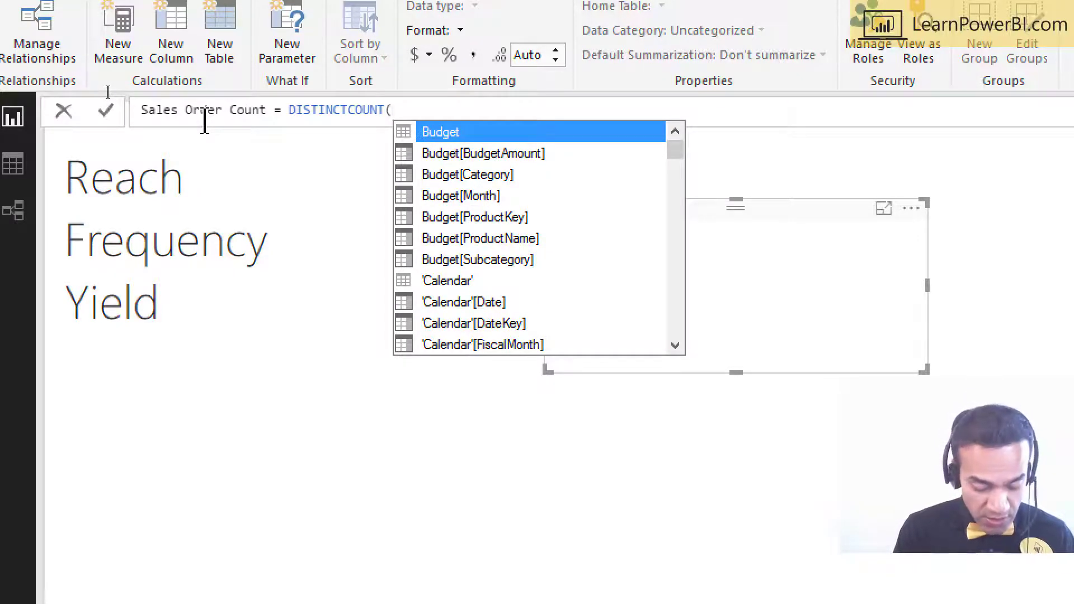
{"action": "type", "text": "SalesOrder"}
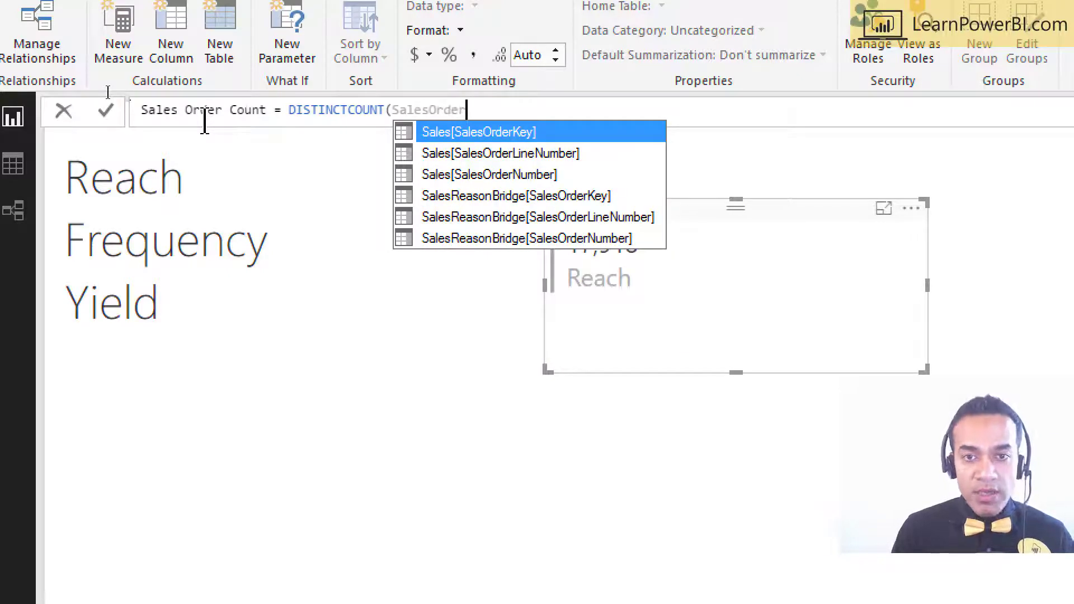
{"action": "left_click", "coordinate": [480, 132]}
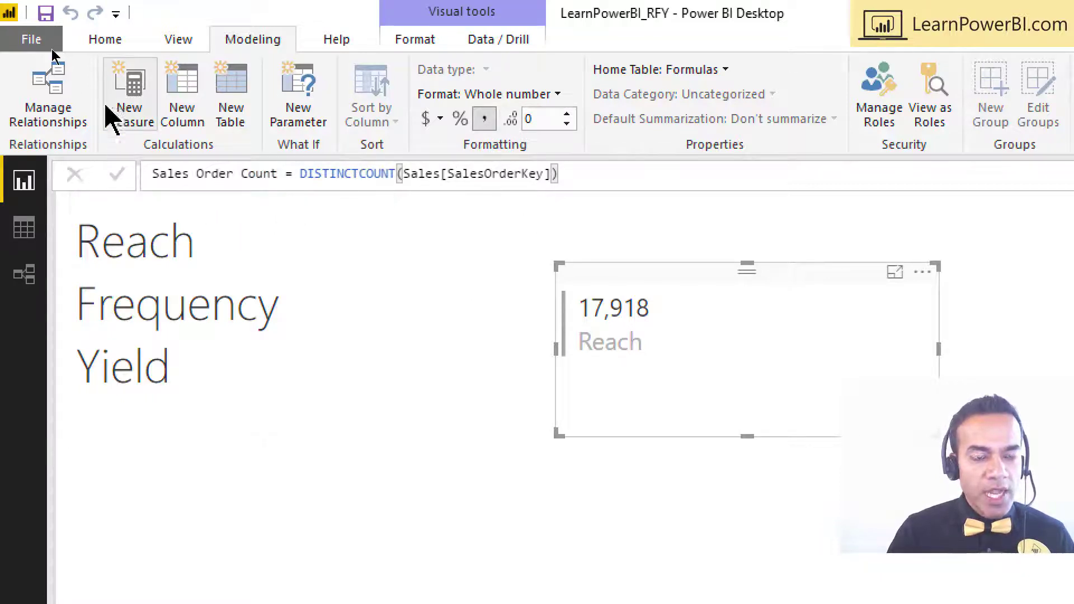
Create the measure Frequency = [Sales Order Count] / [Reach].
{"action": "left_click", "coordinate": [128, 94]}
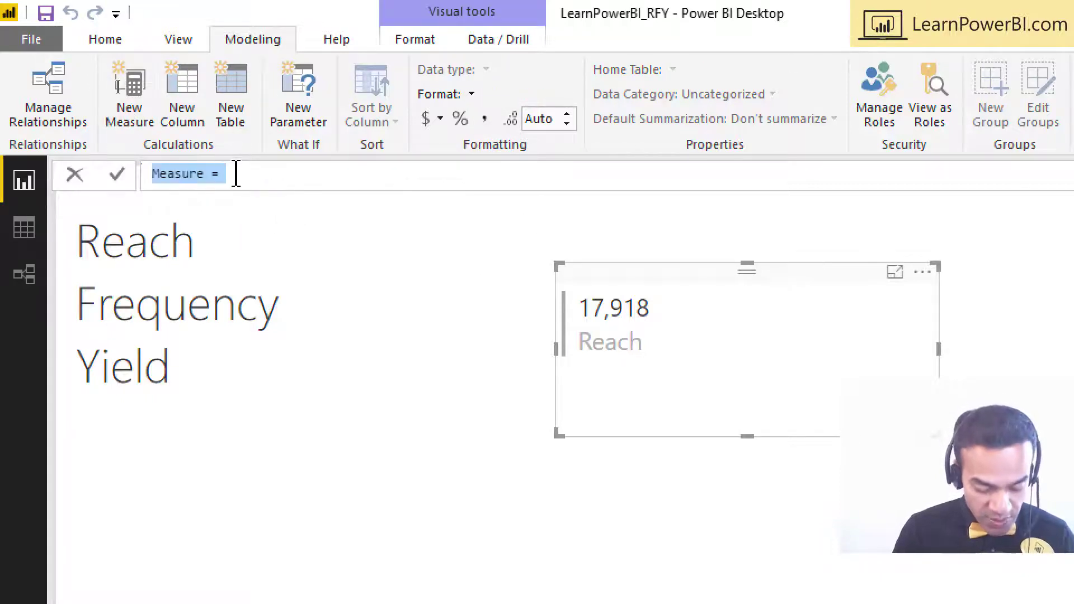
{"action": "type", "text": "Frequency ="}
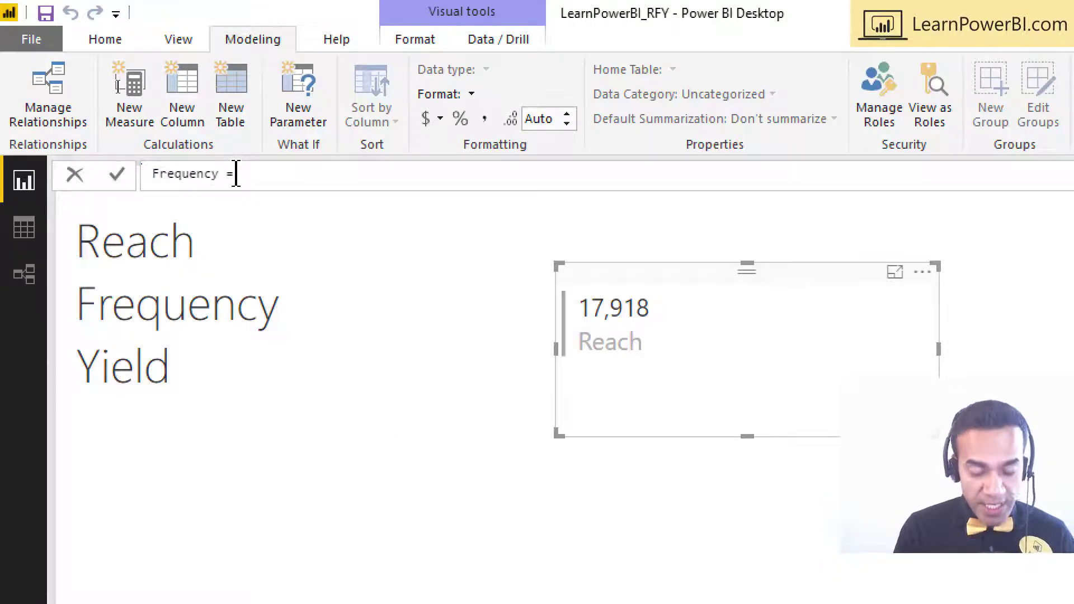
{"action": "type", "text": "[Sales"}
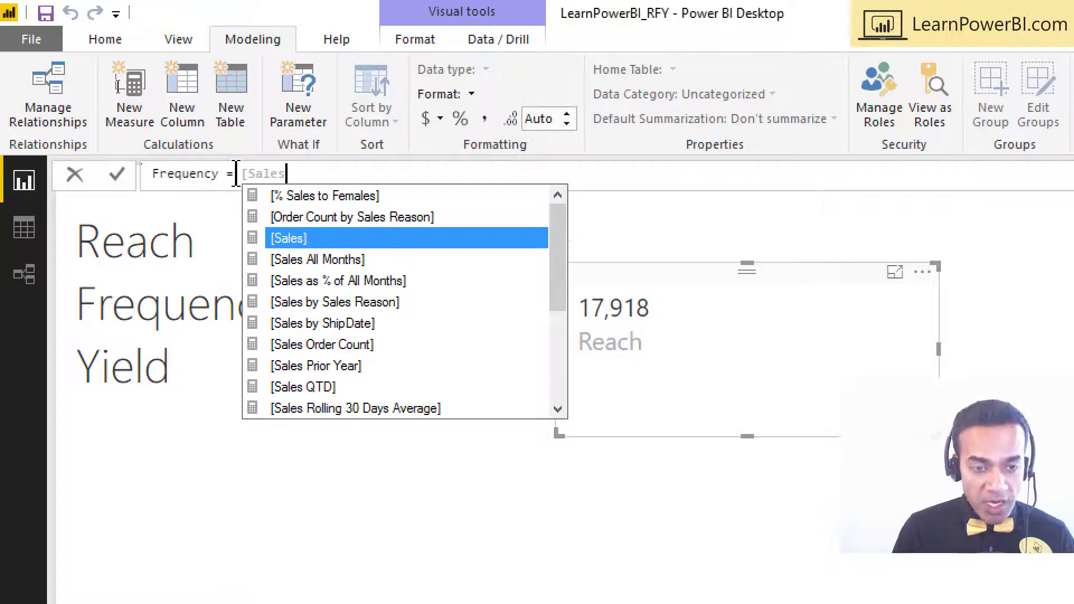
{"action": "type", "text": "Order Count] /"}
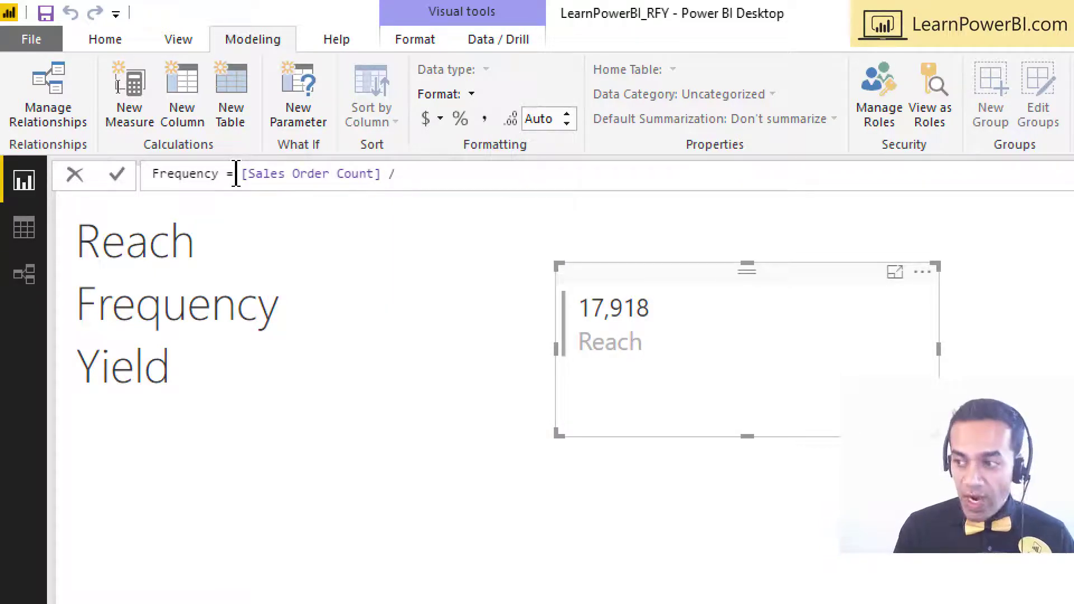
{"action": "type", "text": "[Re"}
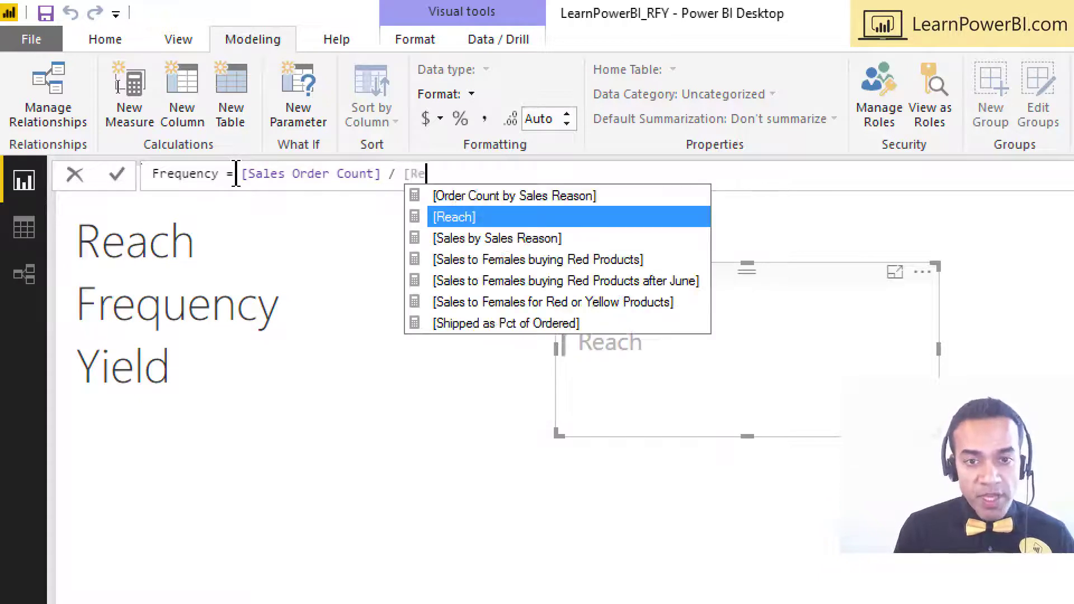
{"action": "left_click", "coordinate": [454, 217]}
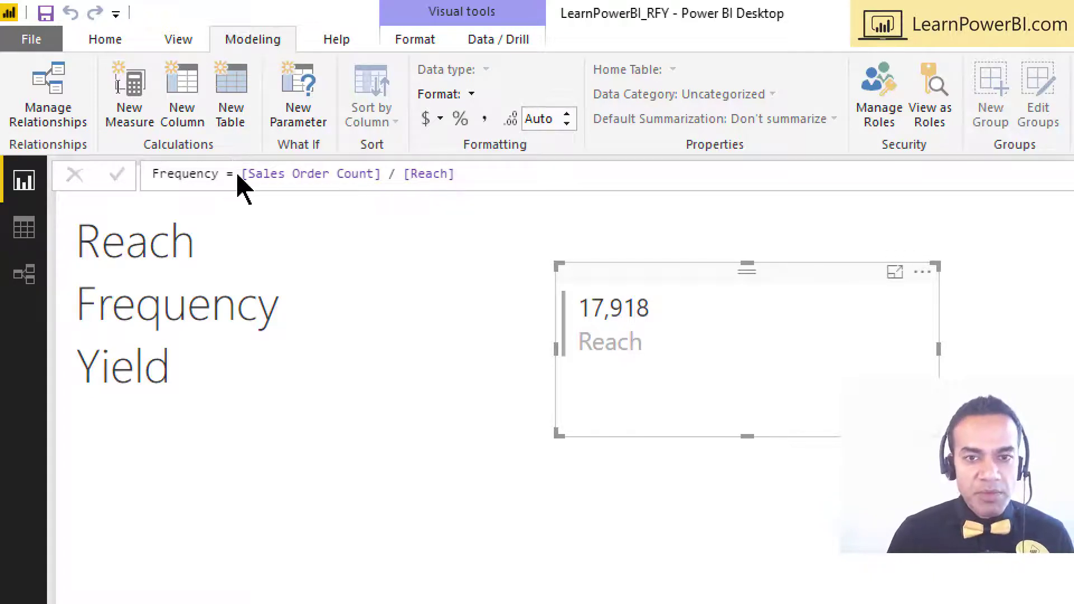
Format Frequency as a decimal number with one decimal and add it to the card (3.2).
{"action": "left_click", "coordinate": [468, 94]}
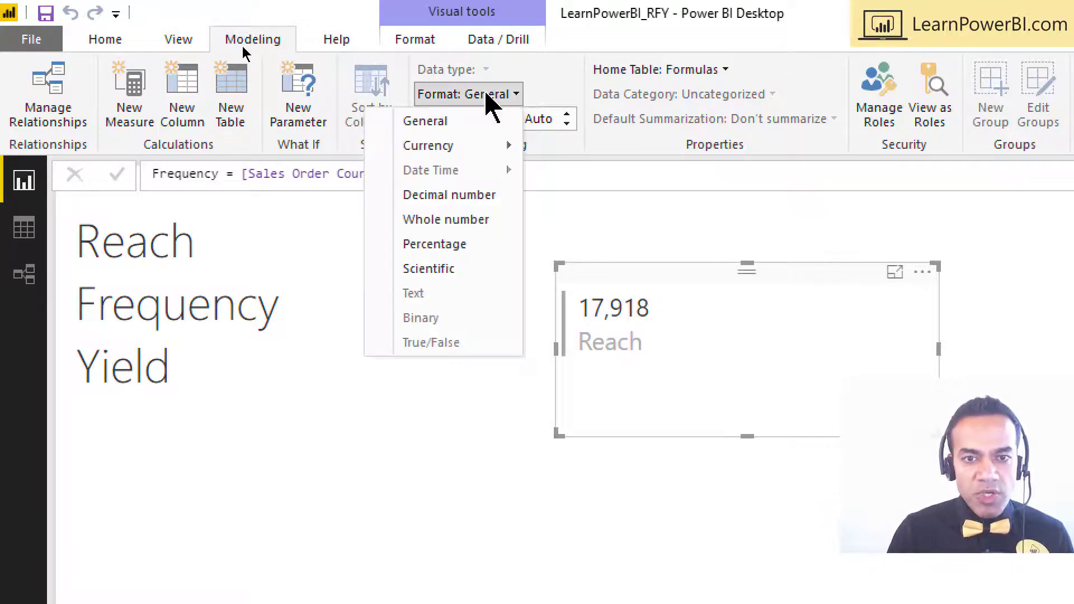
{"action": "left_click", "coordinate": [449, 195]}
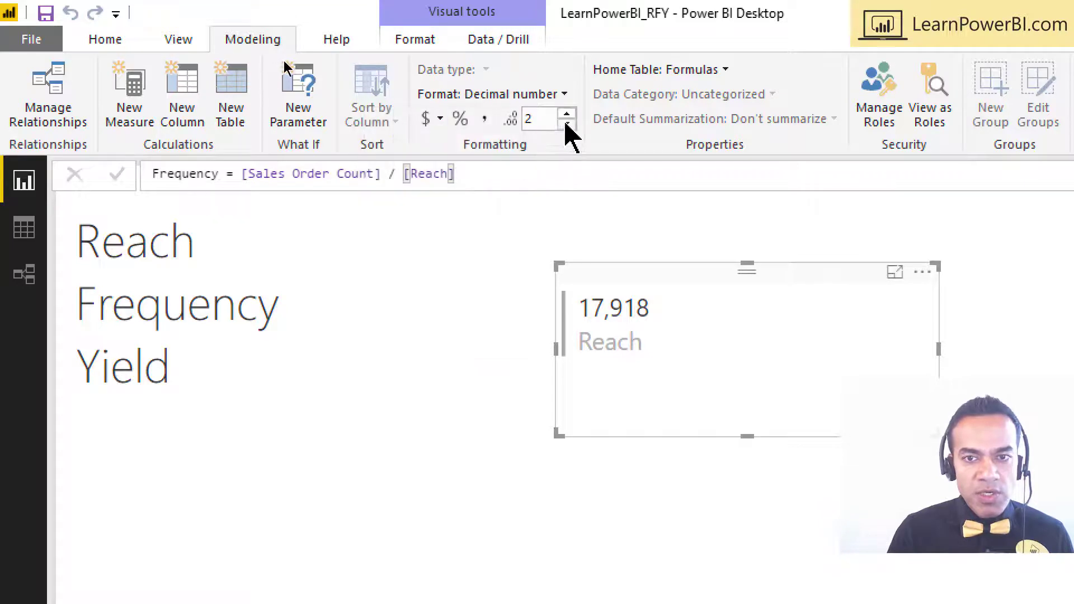
{"action": "left_click", "coordinate": [567, 122]}
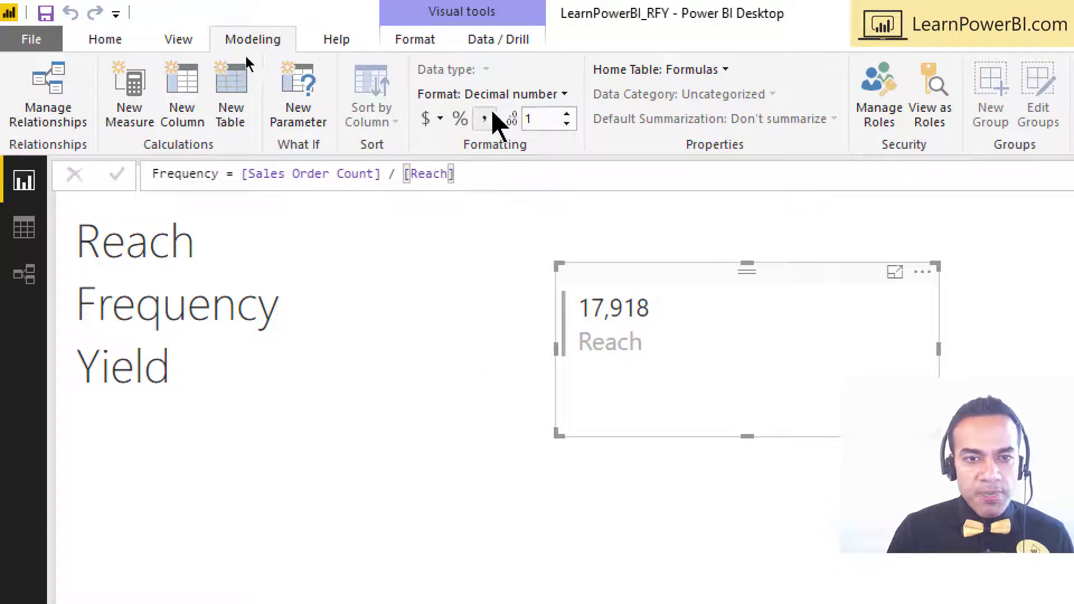
{"action": "mouse_move", "coordinate": [484, 117]}
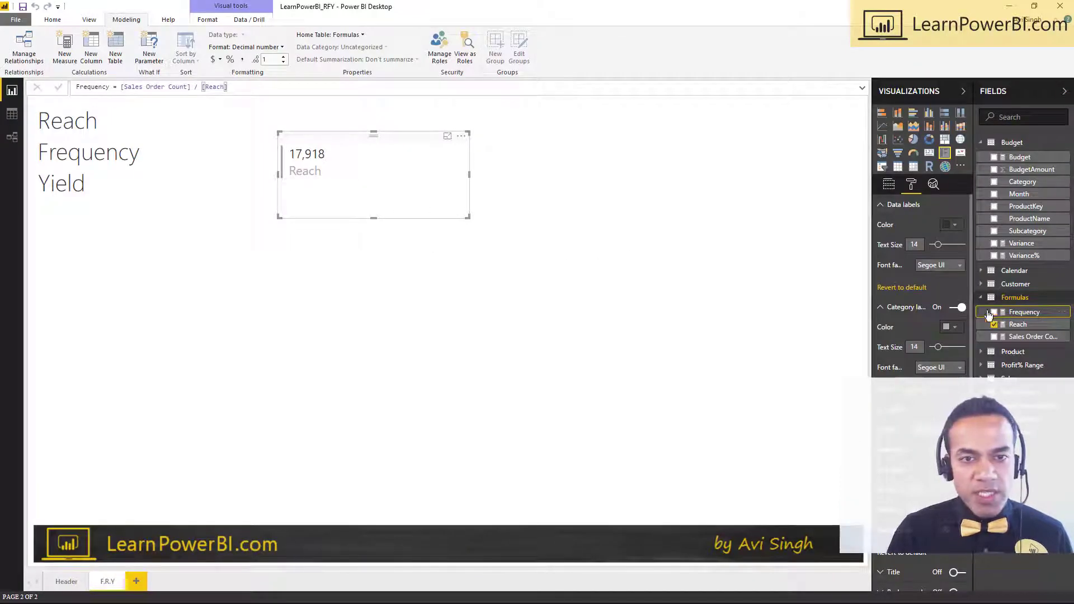
{"action": "left_click", "coordinate": [996, 312]}
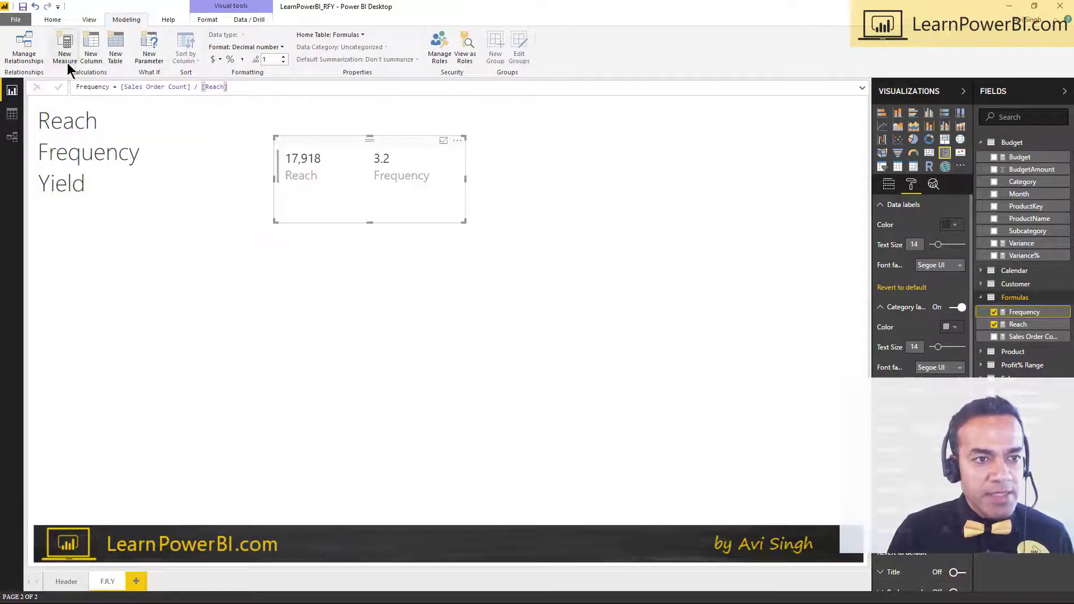
Create Yield = [Sales] / [Sales Order Count] and add it to the card ($504).
{"action": "left_click", "coordinate": [63, 47]}
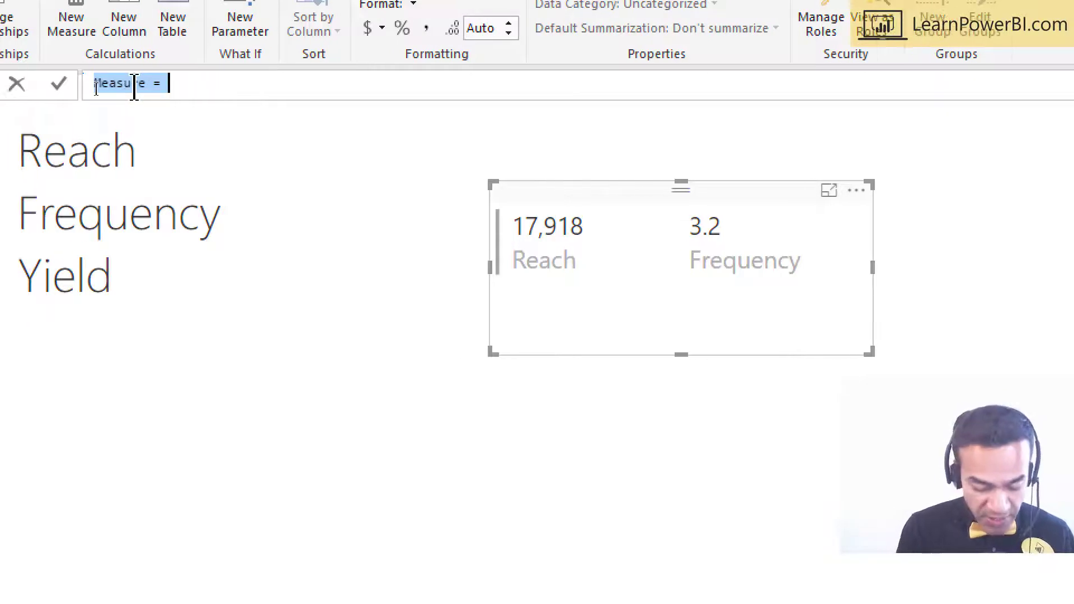
{"action": "type", "text": "Yield ="}
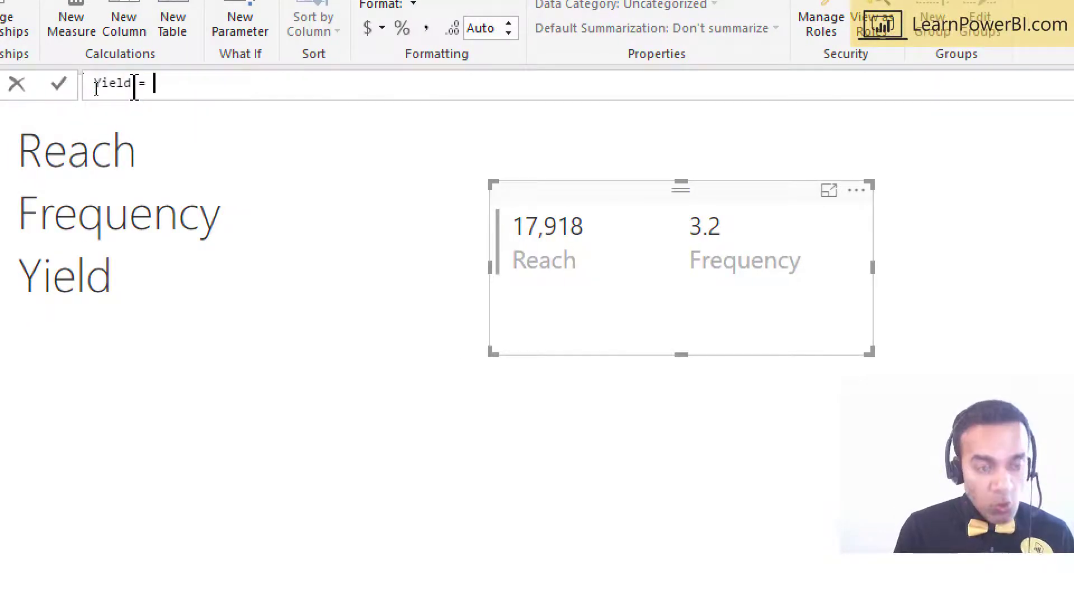
{"action": "type", "text": "[Sales"}
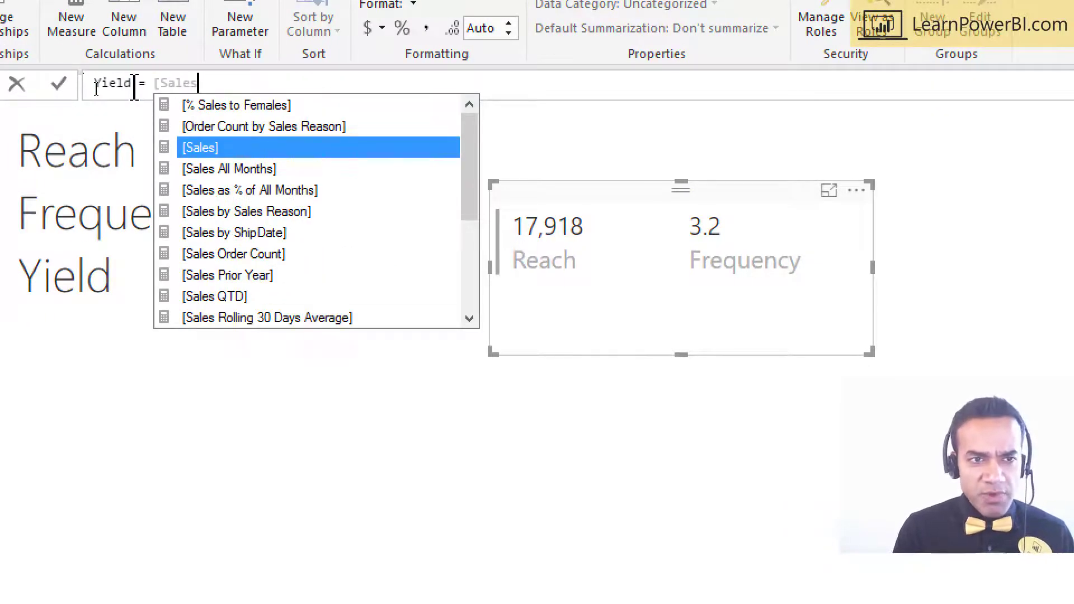
{"action": "type", "text": "/"}
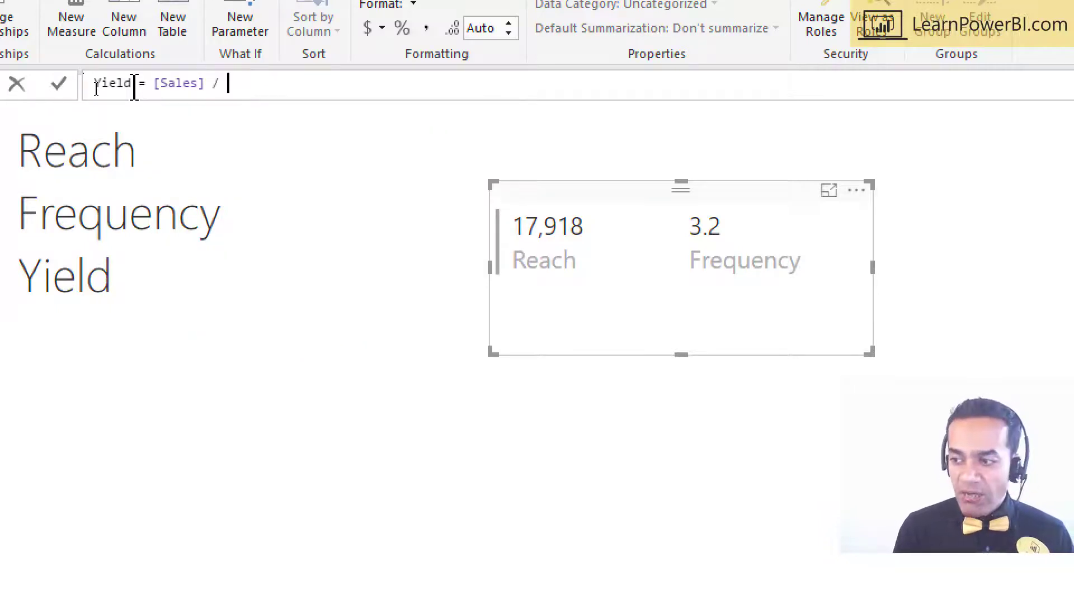
{"action": "type", "text": "[Sales Or"}
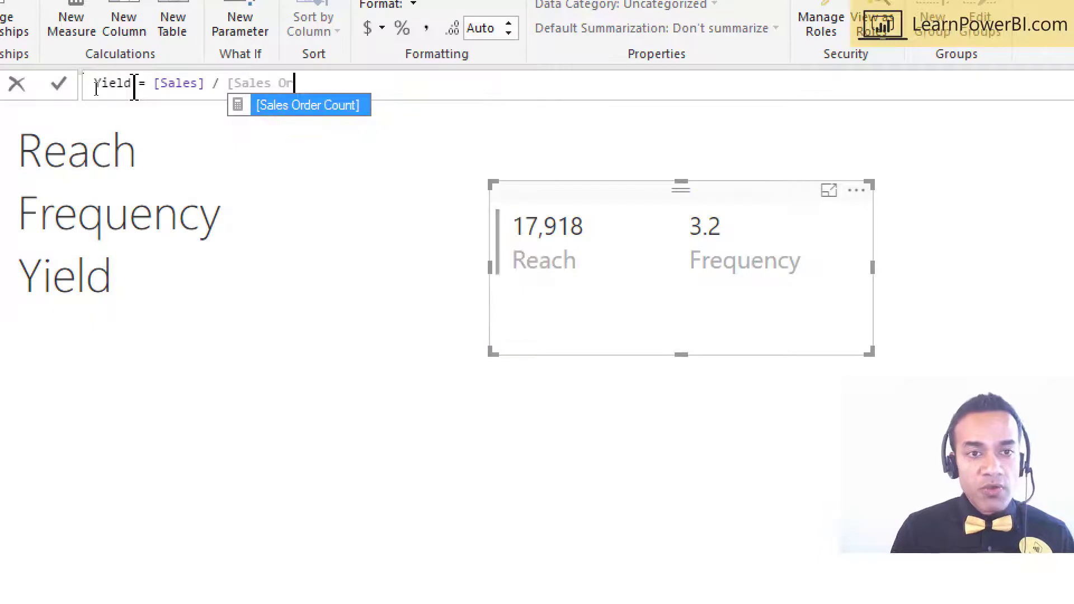
{"action": "key", "text": "Tab"}
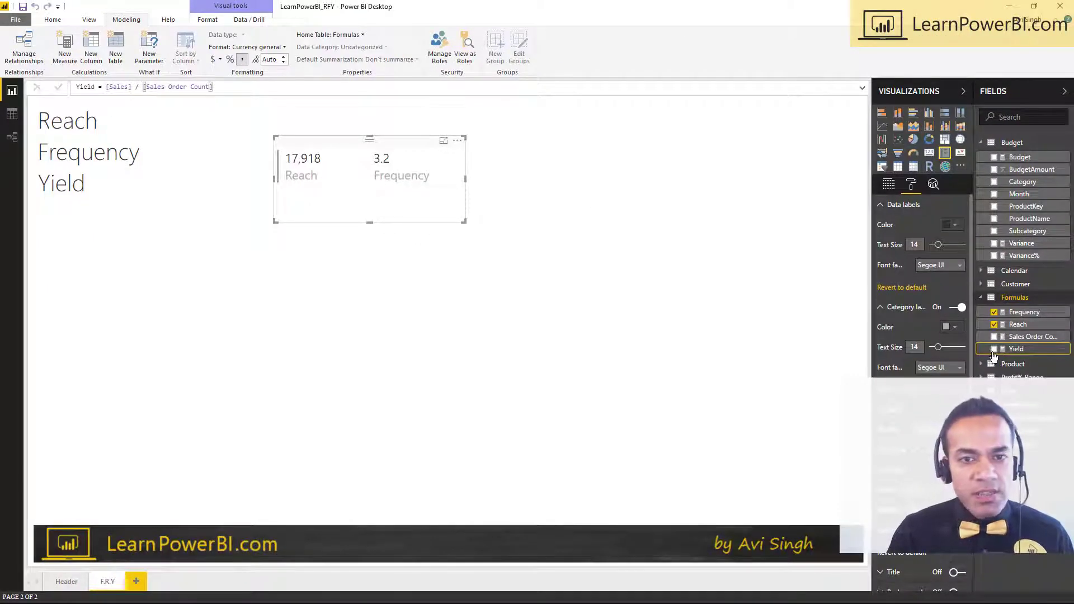
{"action": "left_click", "coordinate": [993, 349]}
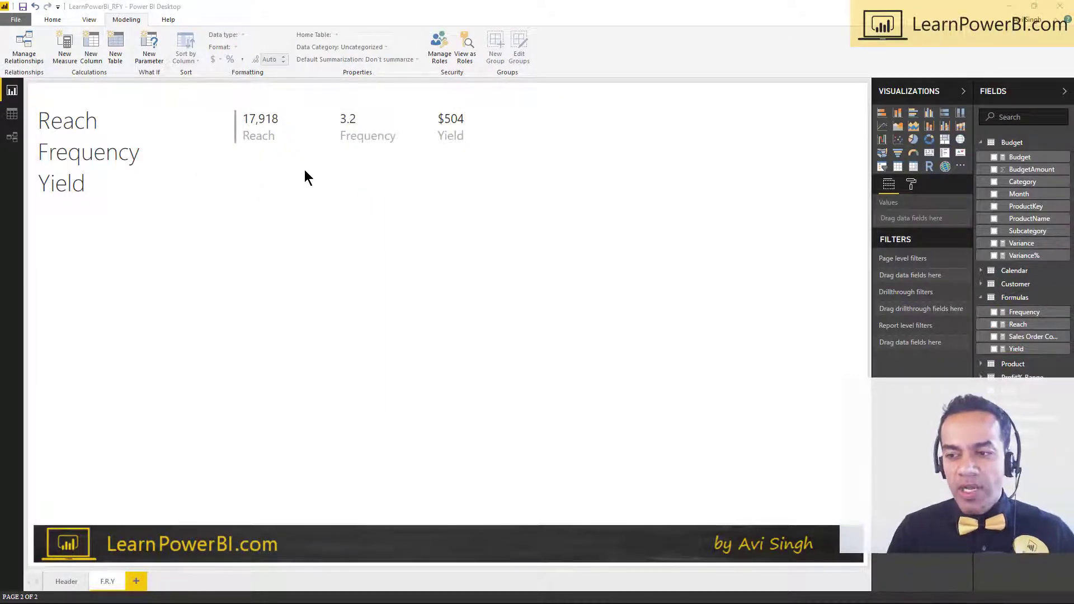
Add Reach as a new column chart below the card.
{"action": "left_click", "coordinate": [1024, 312]}
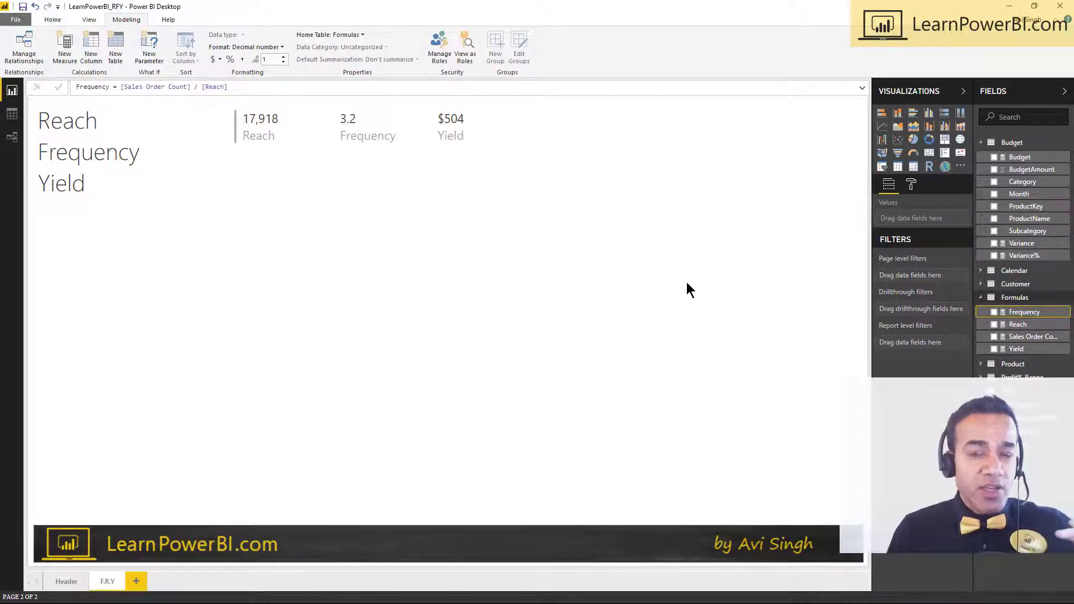
{"action": "mouse_move", "coordinate": [668, 287]}
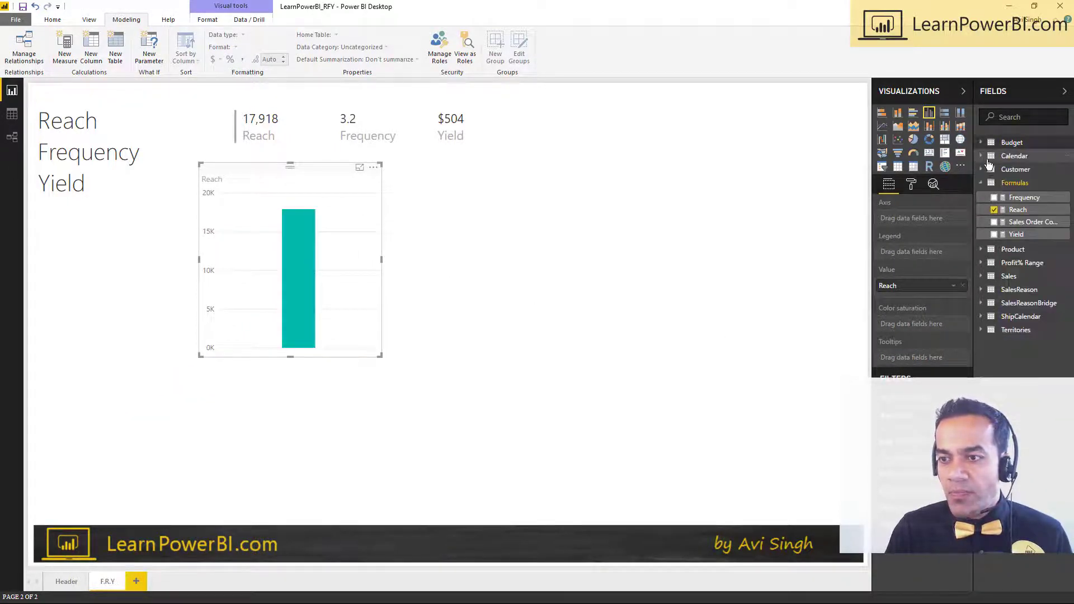
Plot Reach by Calendar MonthYear as a line chart sorted by MonthYear.
{"action": "left_click", "coordinate": [981, 155]}
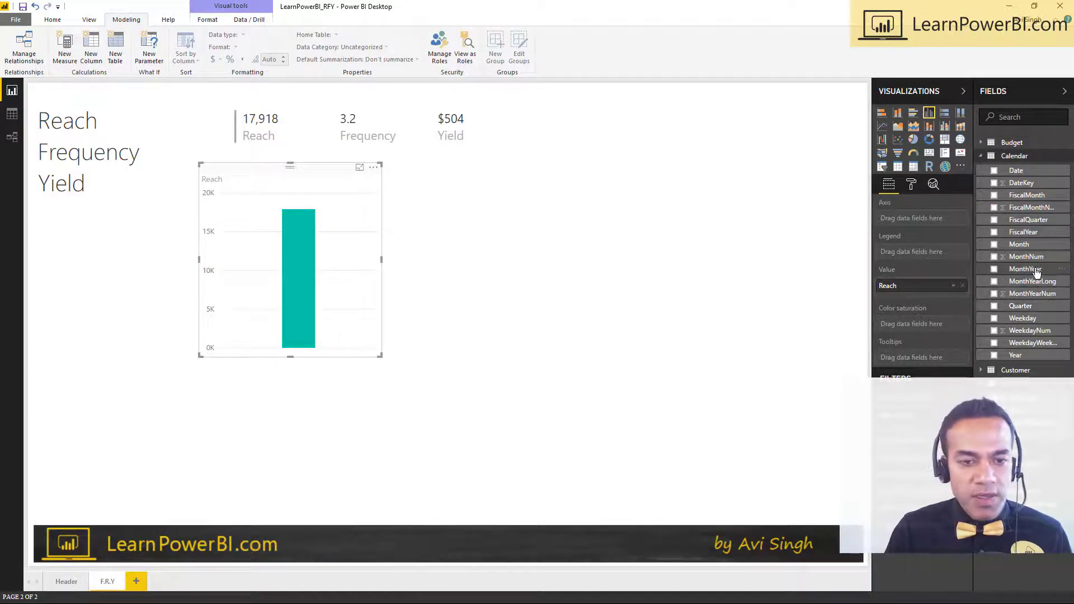
{"action": "left_click", "coordinate": [993, 268]}
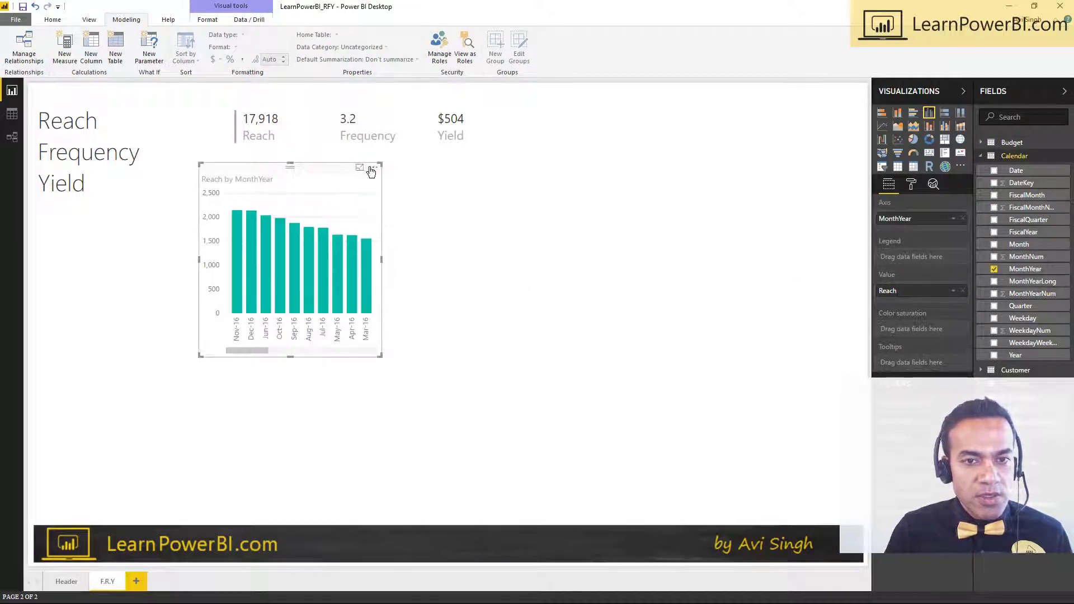
{"action": "left_click", "coordinate": [373, 169]}
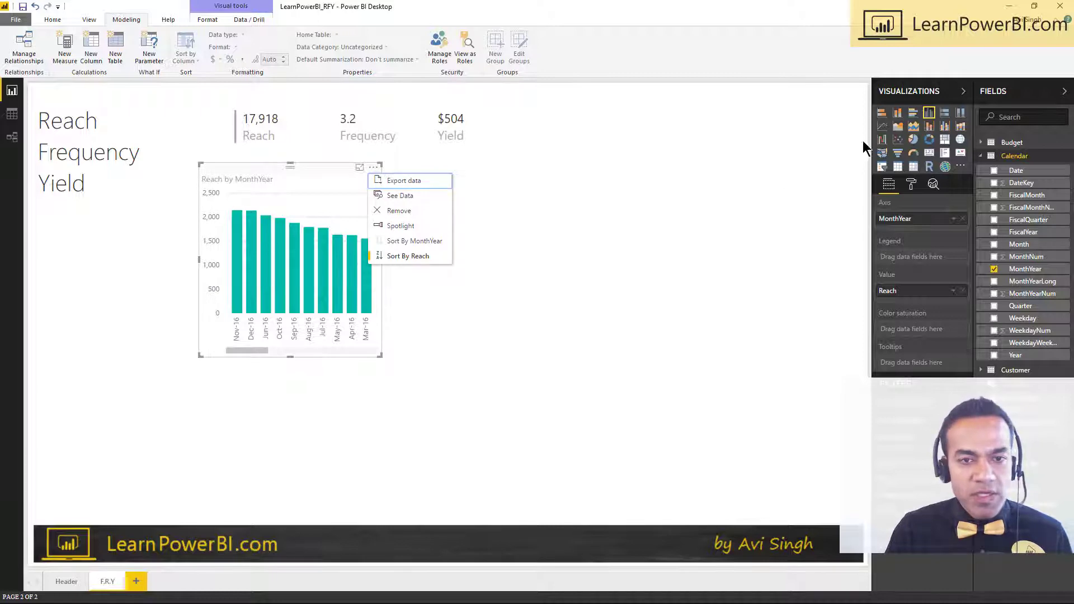
{"action": "left_click", "coordinate": [883, 126]}
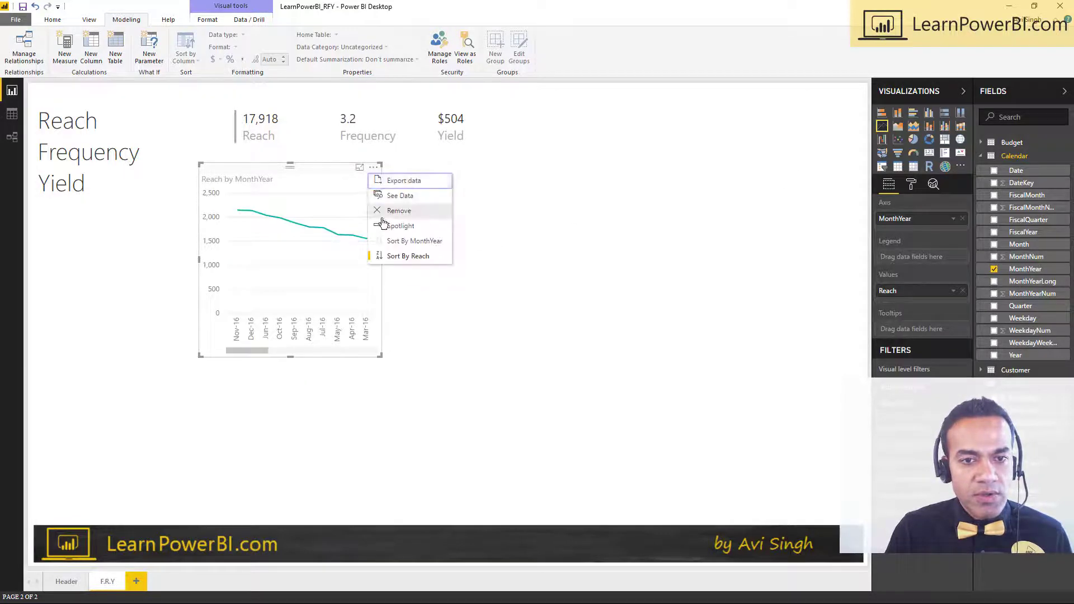
{"action": "mouse_move", "coordinate": [410, 241]}
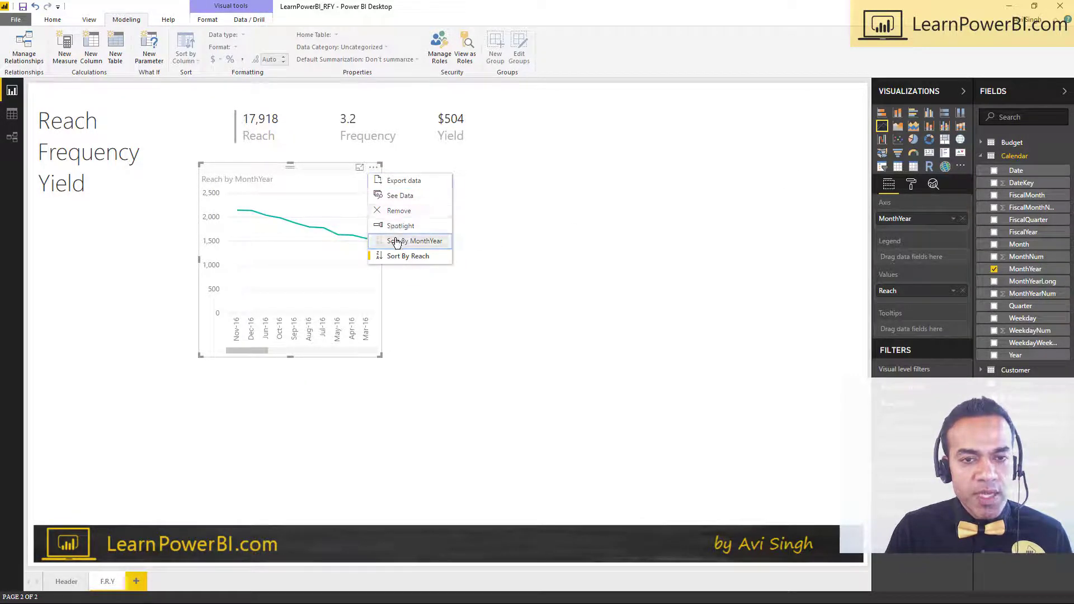
{"action": "left_click", "coordinate": [414, 241]}
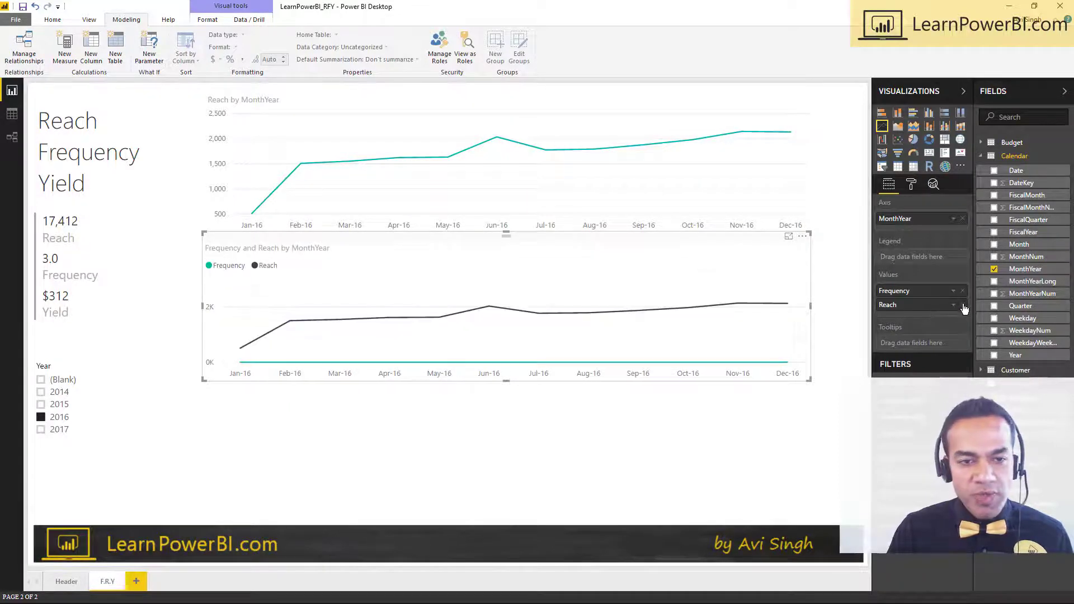
Open the RFY report with real-data Reach, Frequency and Yield monthly trend charts.
{"action": "left_click", "coordinate": [962, 305]}
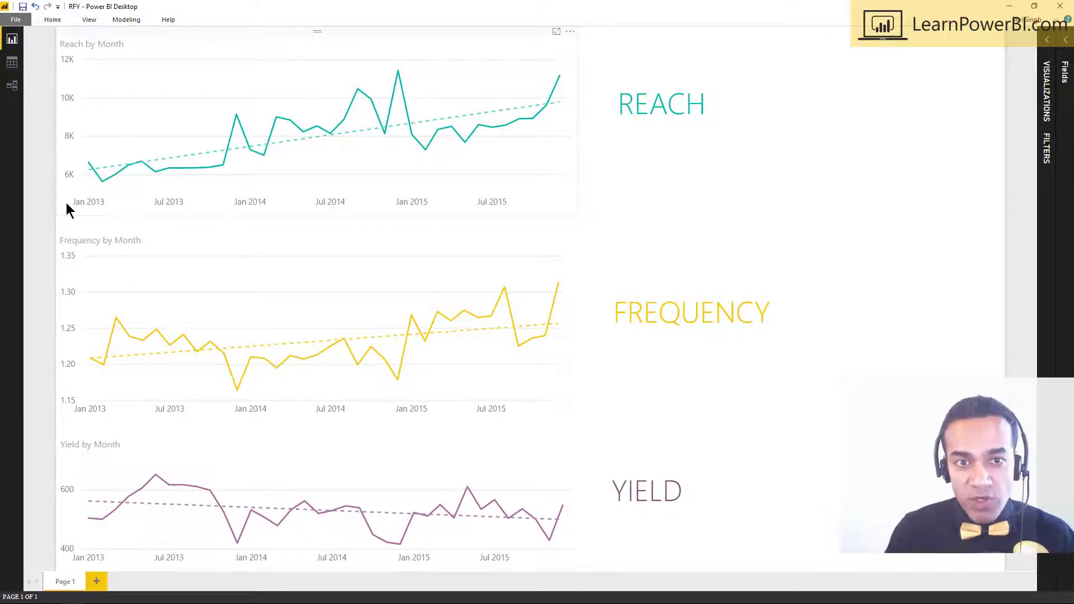
{"action": "mouse_move", "coordinate": [439, 136]}
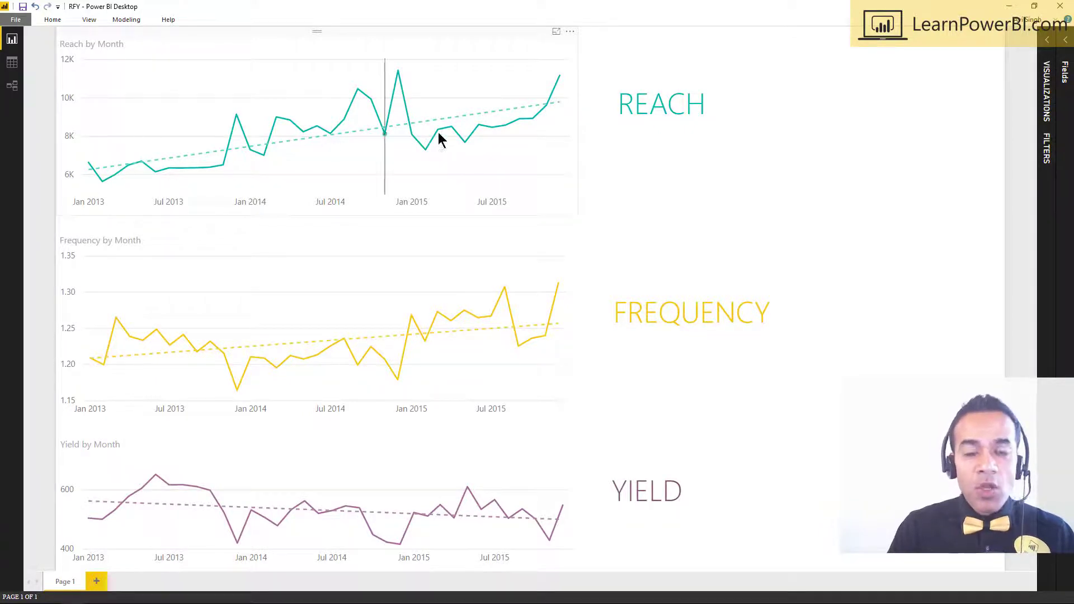
{"action": "left_click", "coordinate": [555, 31]}
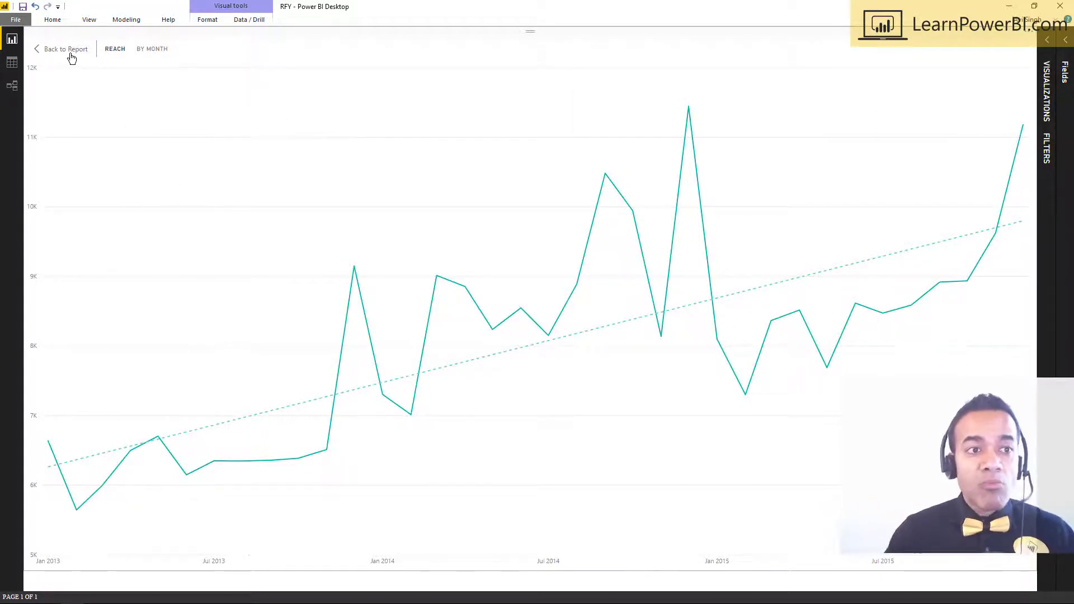
{"action": "left_click", "coordinate": [64, 48]}
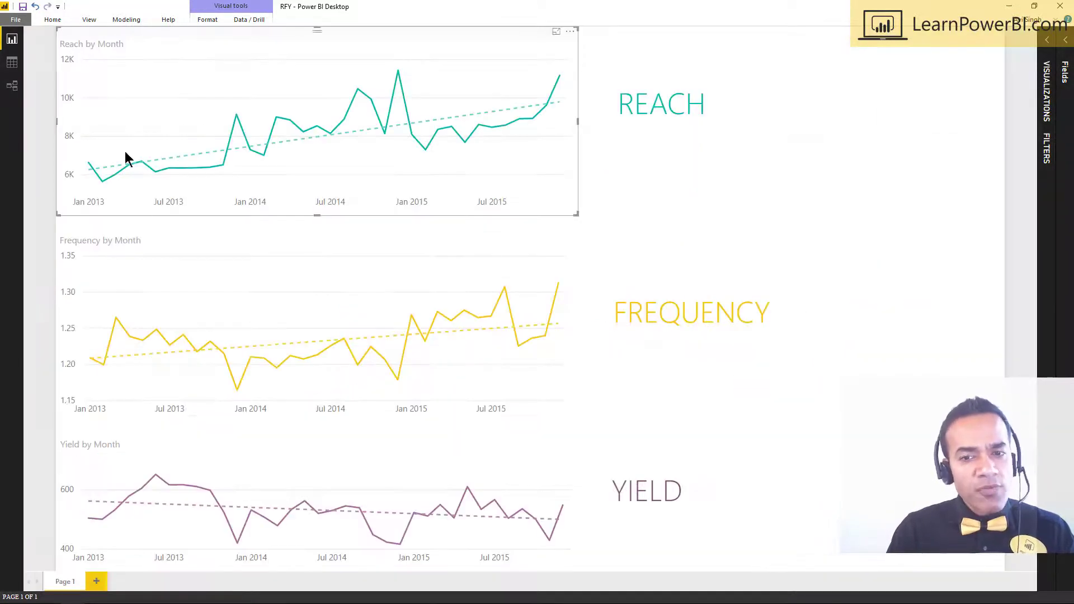
{"action": "mouse_move", "coordinate": [553, 230]}
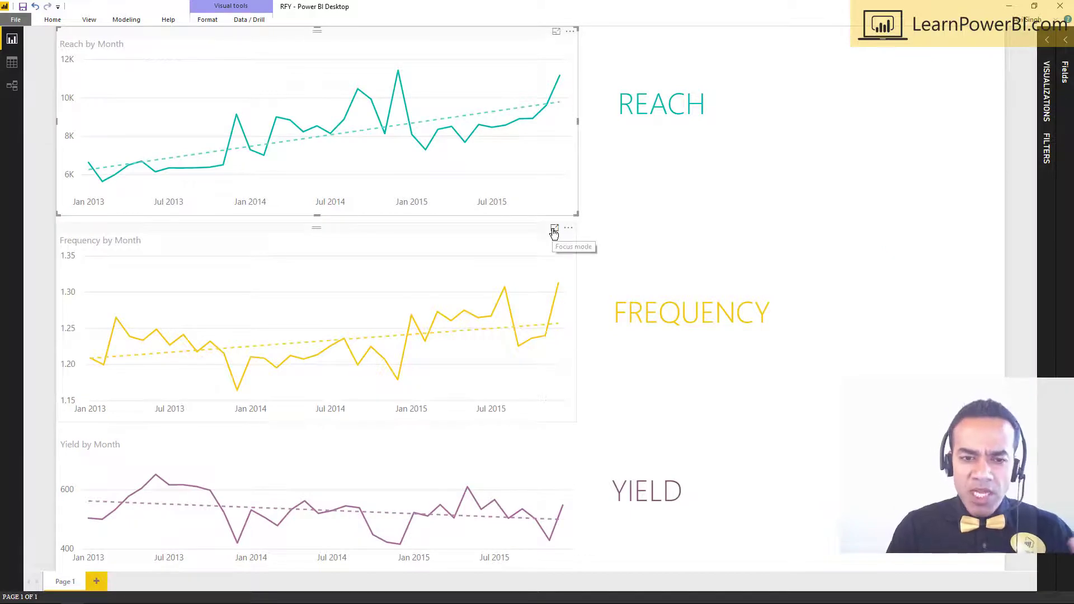
{"action": "left_click", "coordinate": [554, 229]}
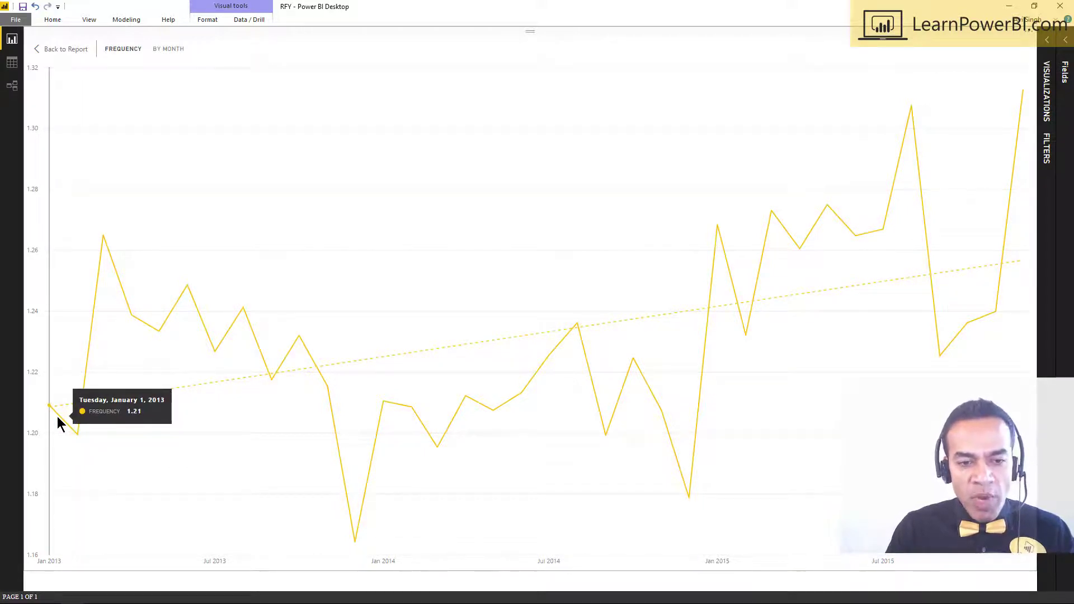
{"action": "mouse_move", "coordinate": [972, 278]}
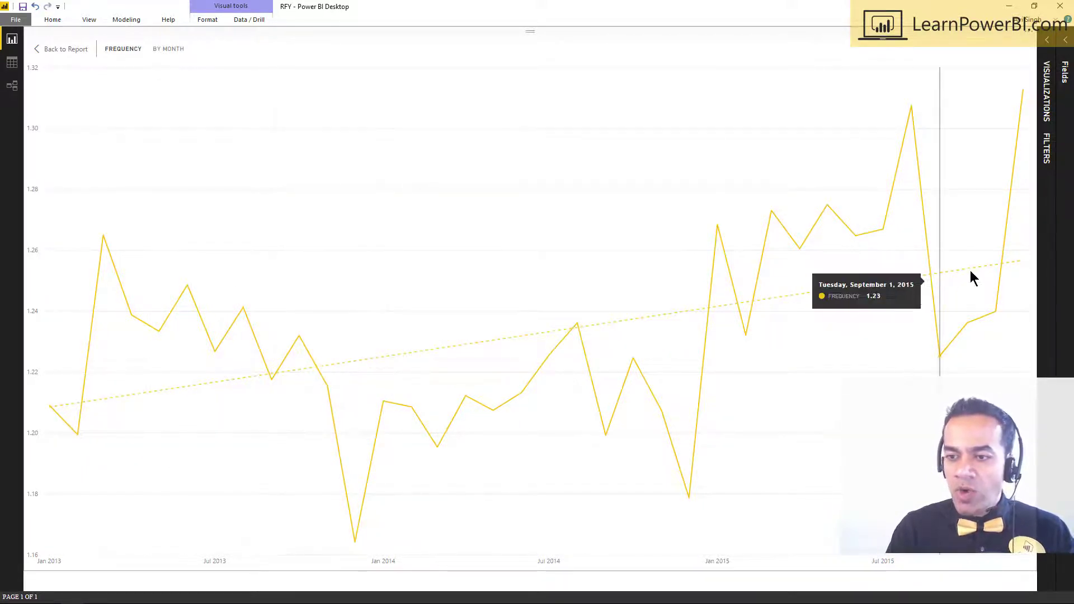
{"action": "mouse_move", "coordinate": [986, 281]}
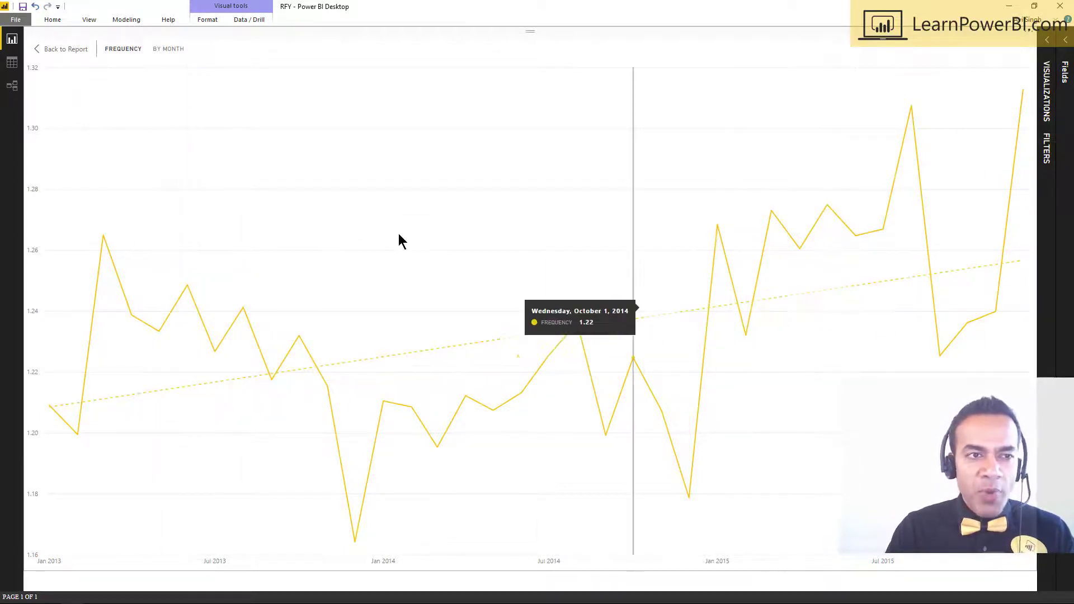
{"action": "left_click", "coordinate": [66, 48]}
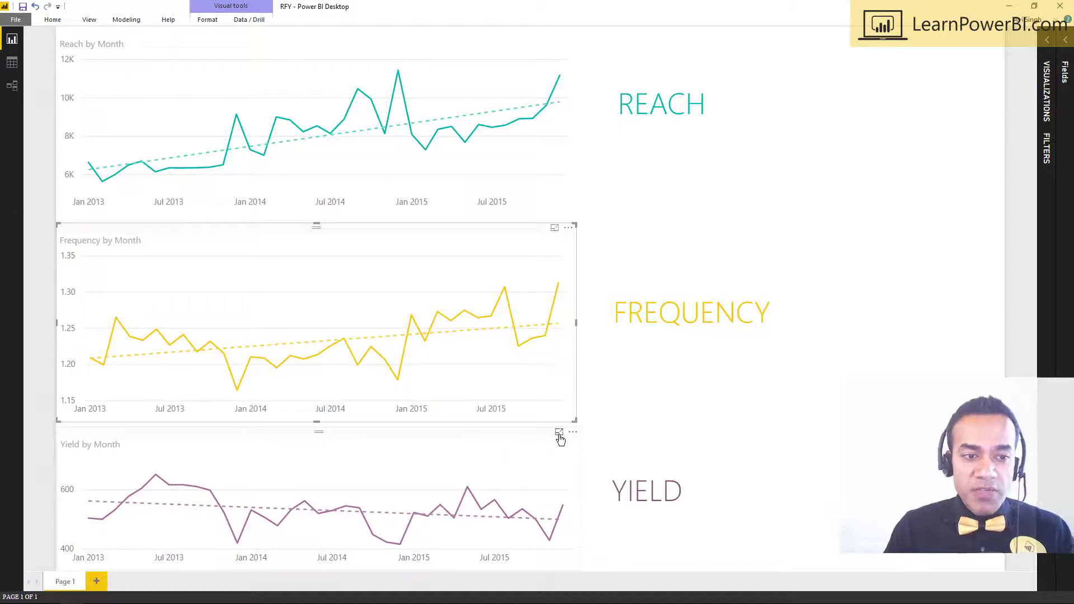
{"action": "left_click", "coordinate": [559, 432]}
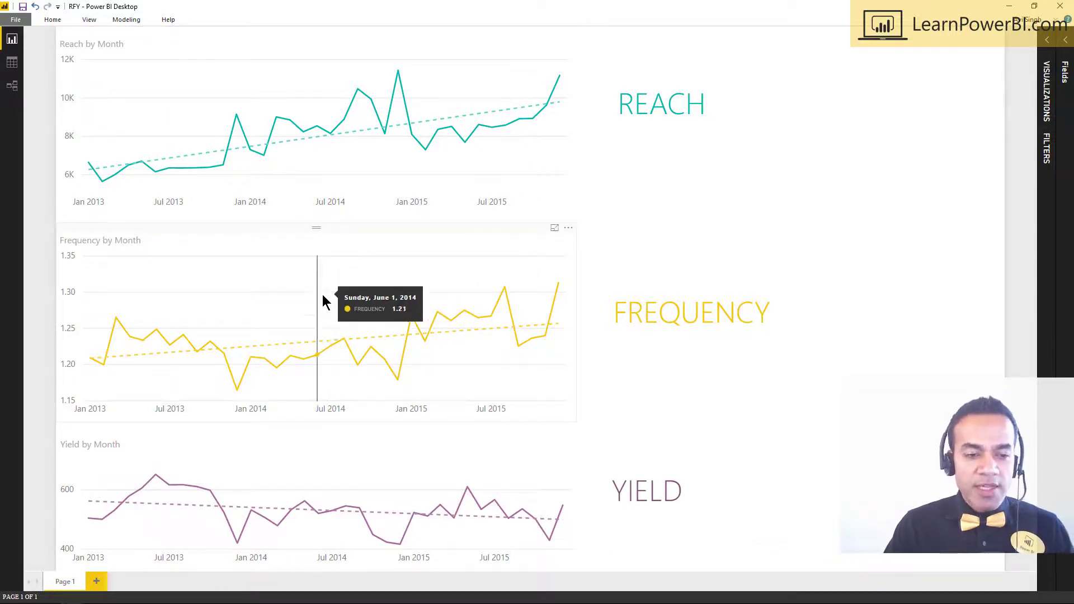
{"action": "mouse_move", "coordinate": [477, 466]}
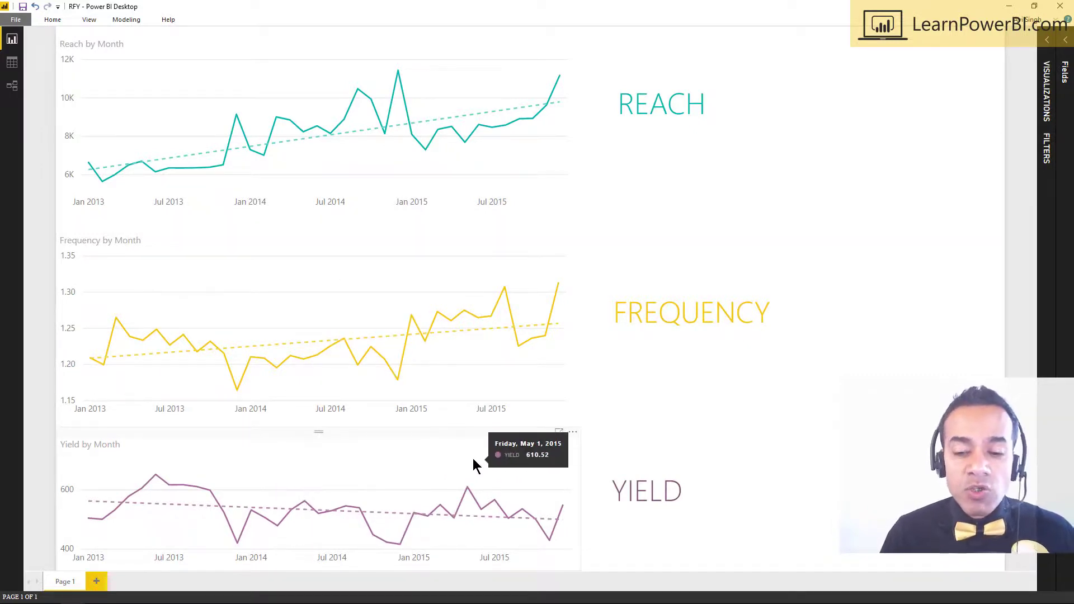
{"action": "mouse_move", "coordinate": [477, 463]}
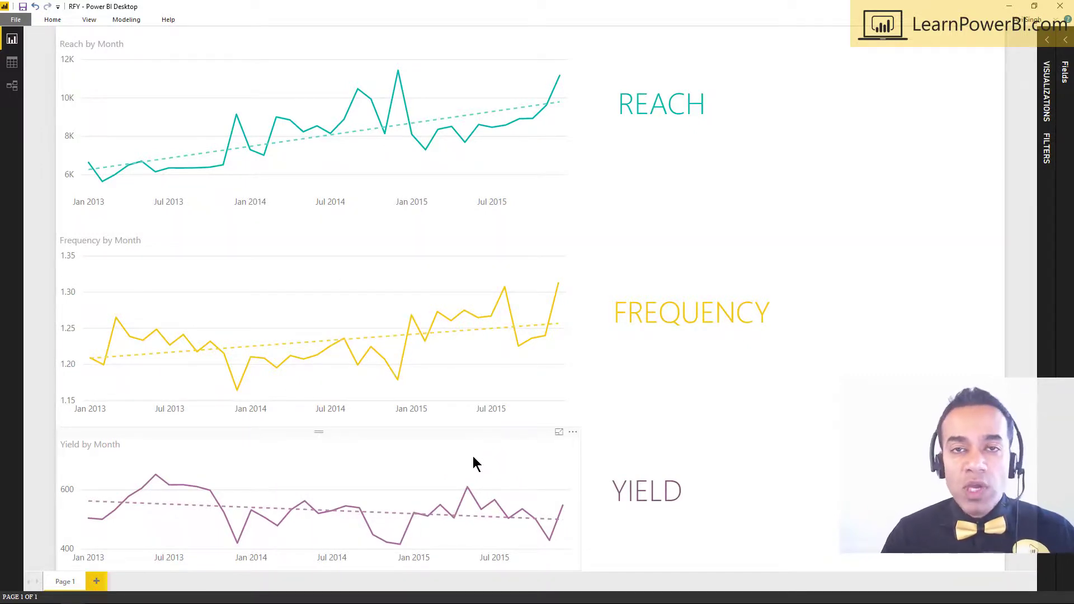